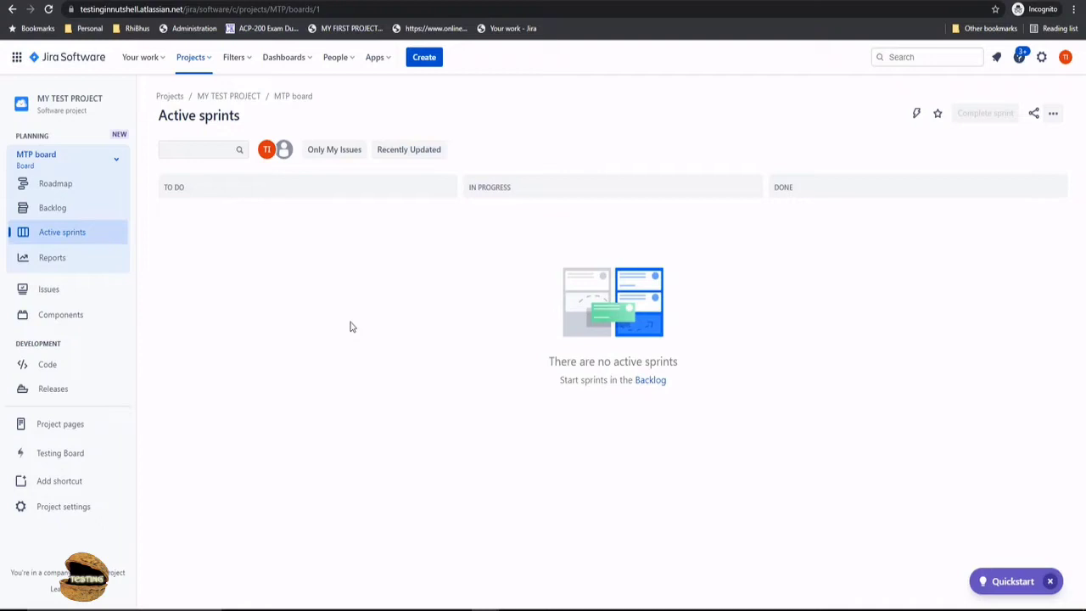
pyautogui.moveTo(125, 143)
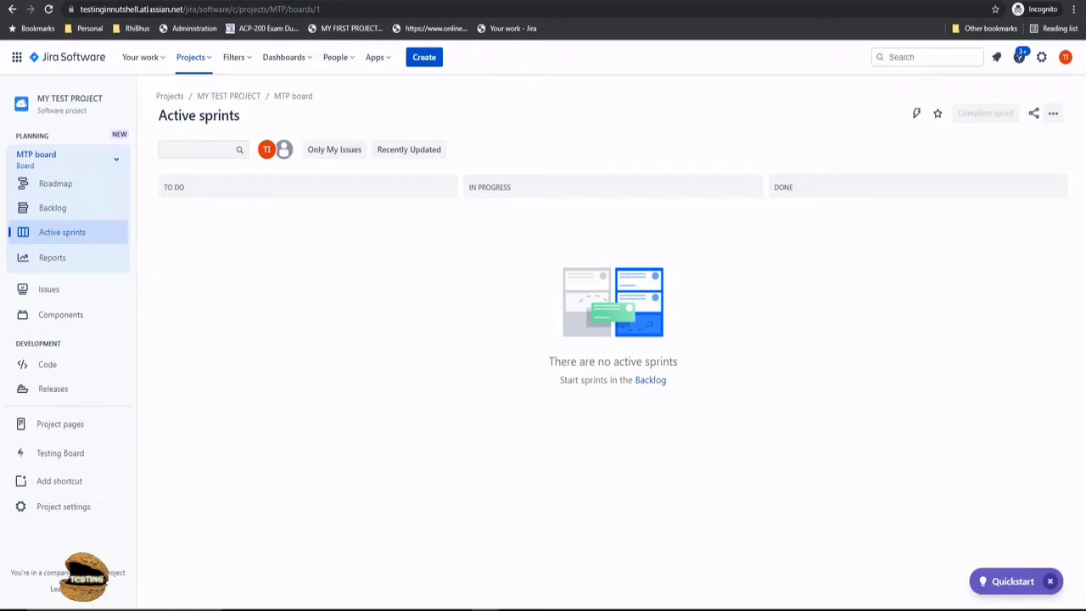
pyautogui.moveTo(138, 370)
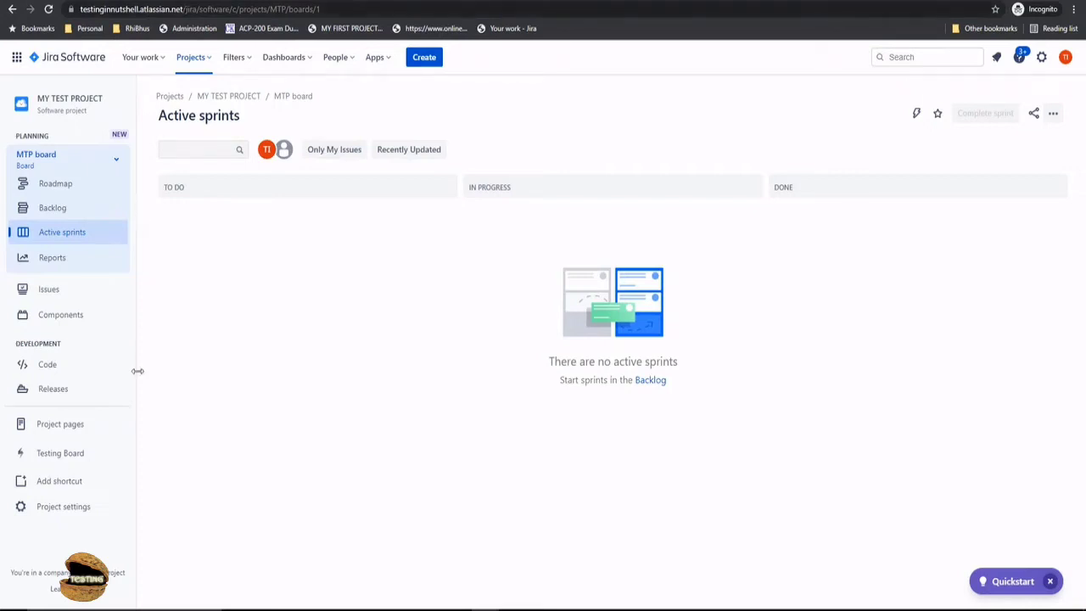
pyautogui.moveTo(59, 451)
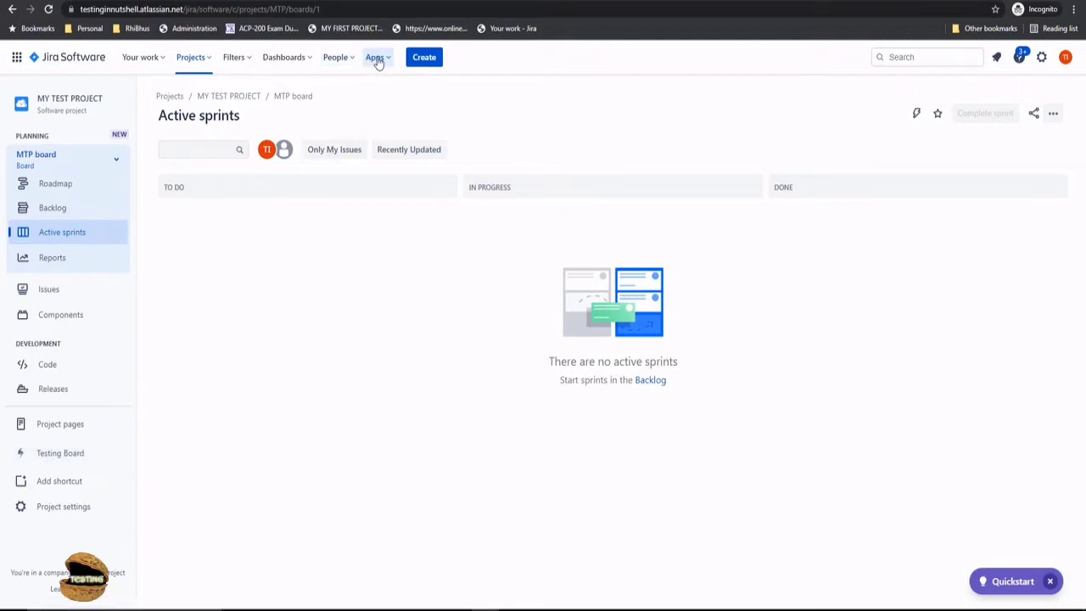
# Start creating a new MY TEST PROJECT issue and set its issue type to Test.
pyautogui.click(375, 58)
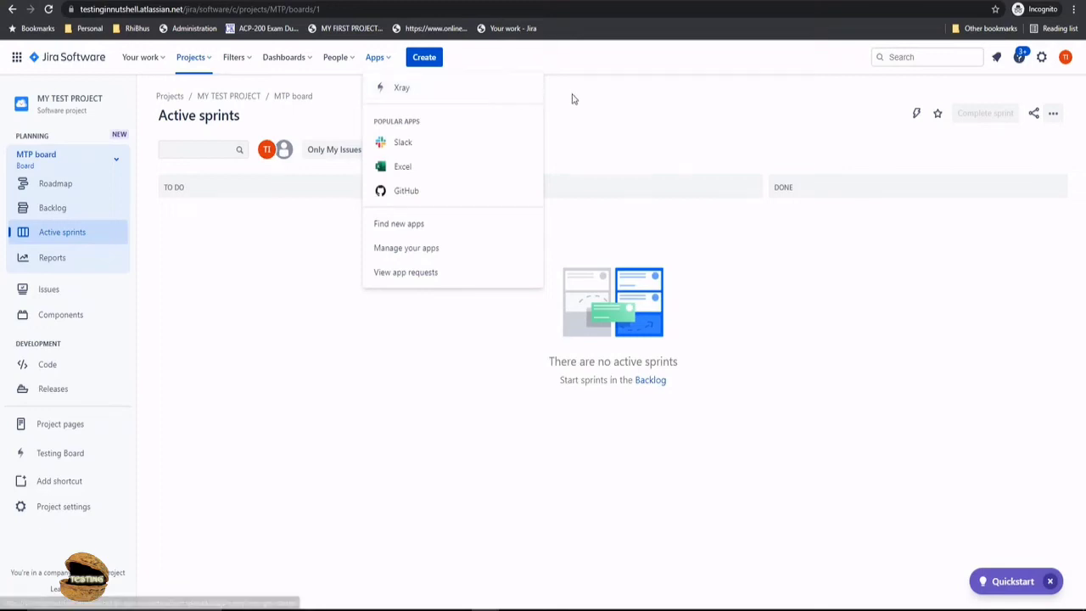
pyautogui.moveTo(455, 88)
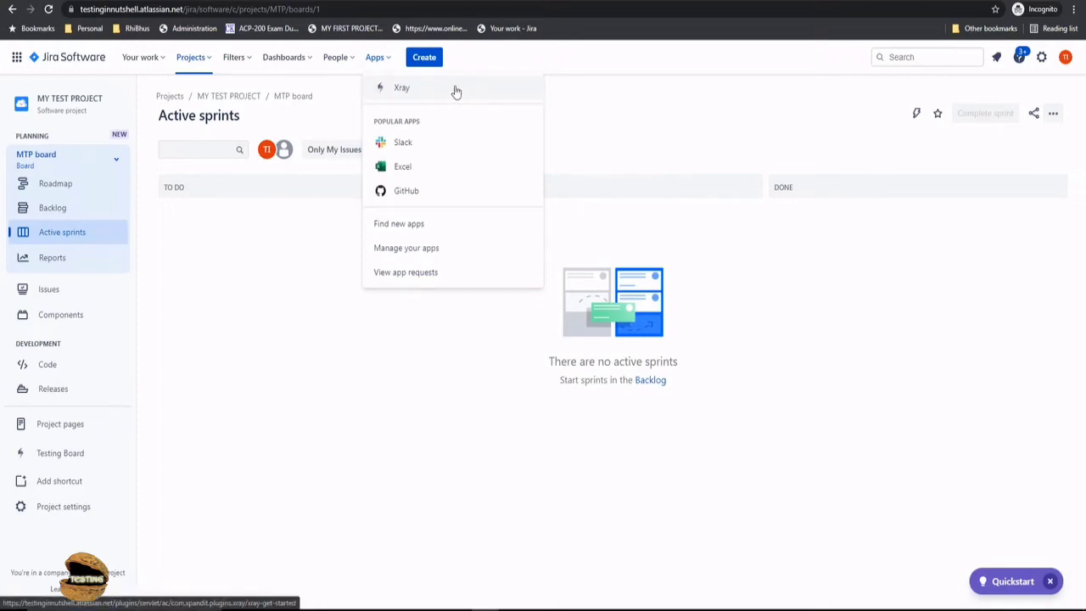
pyautogui.moveTo(561, 101)
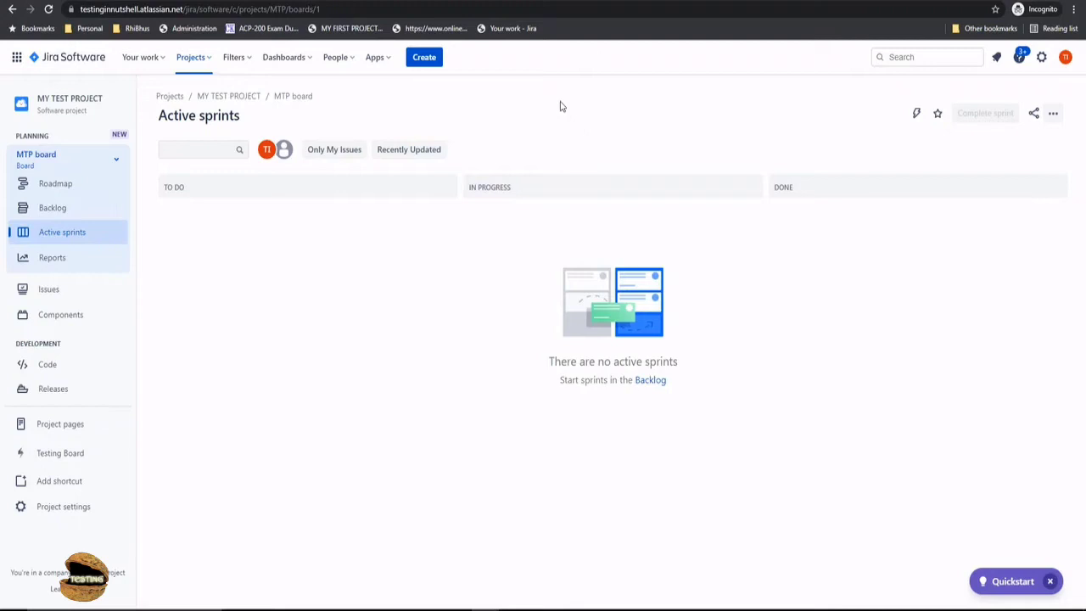
pyautogui.moveTo(509, 102)
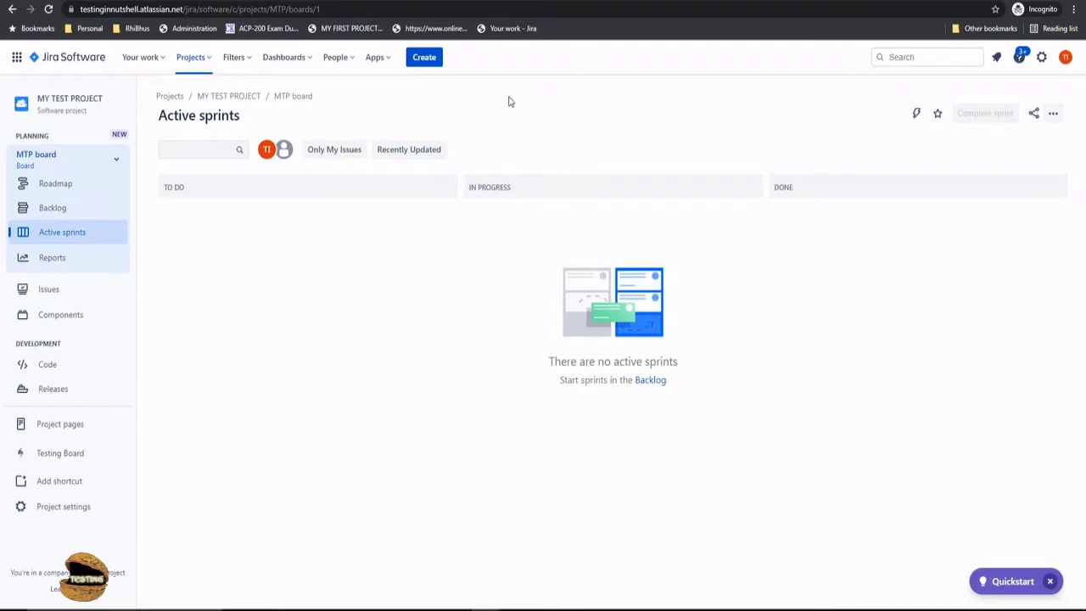
pyautogui.moveTo(512, 68)
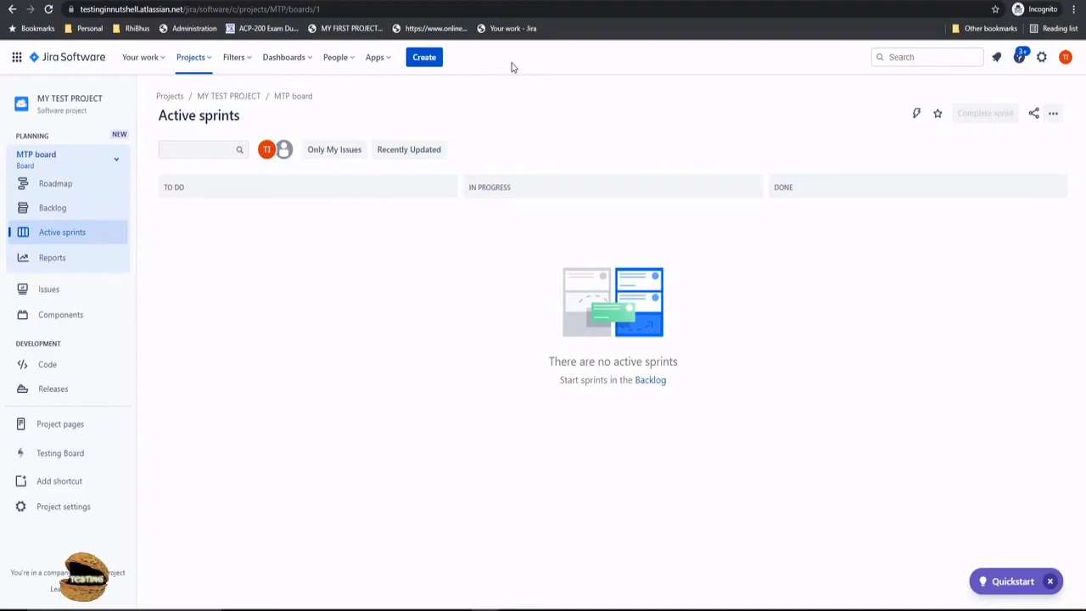
pyautogui.moveTo(469, 68)
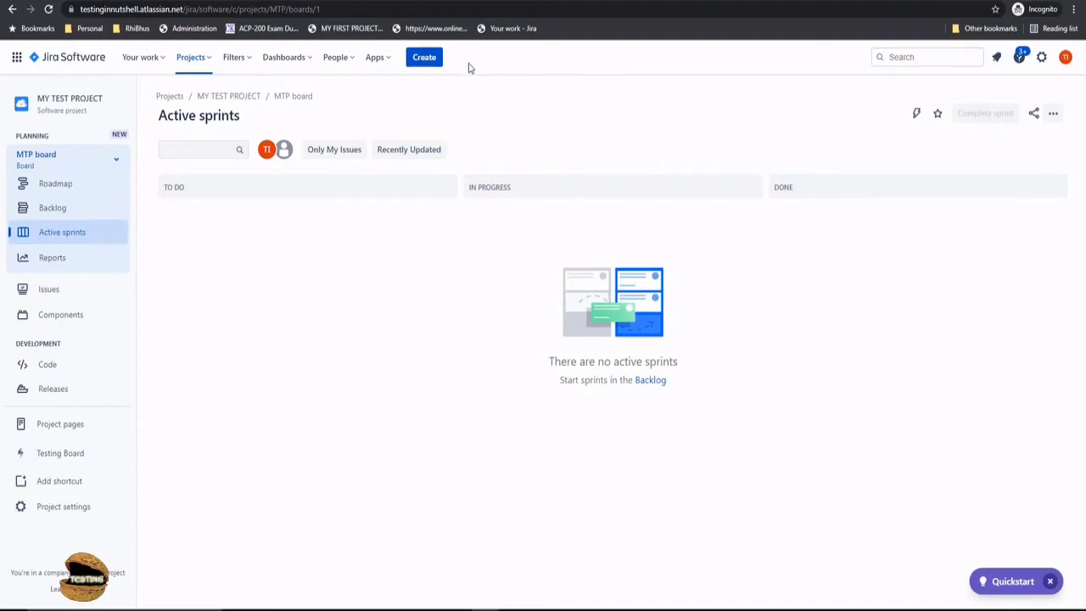
pyautogui.moveTo(423, 82)
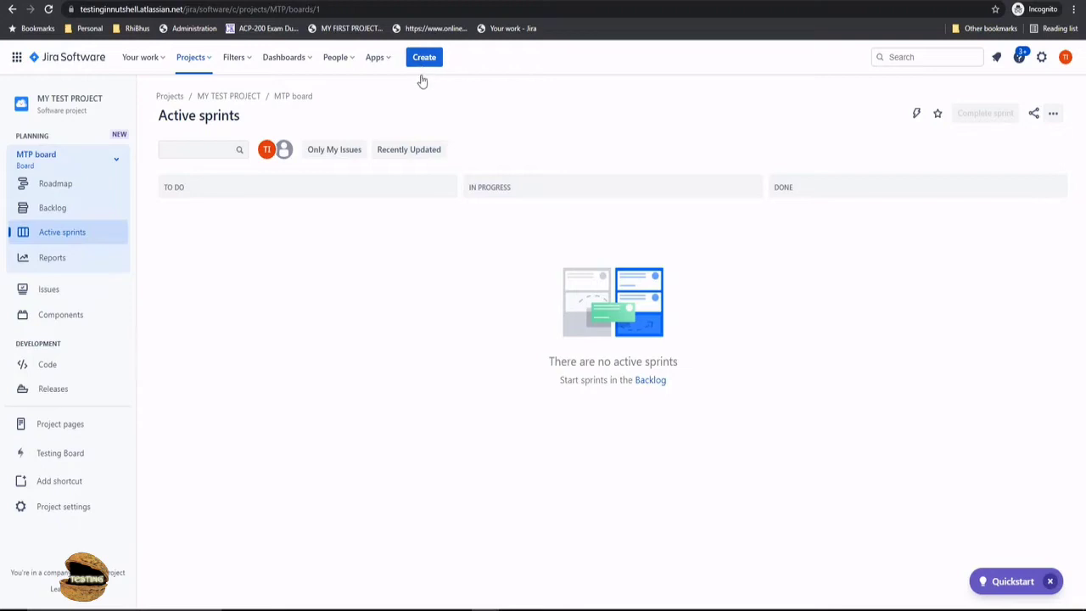
pyautogui.click(425, 57)
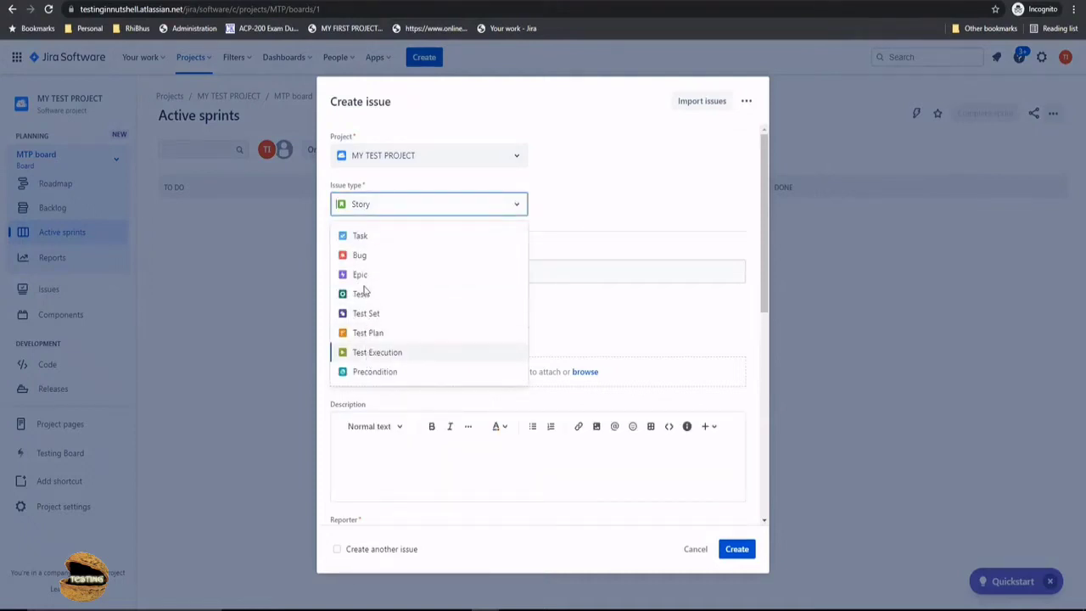
pyautogui.moveTo(363, 293)
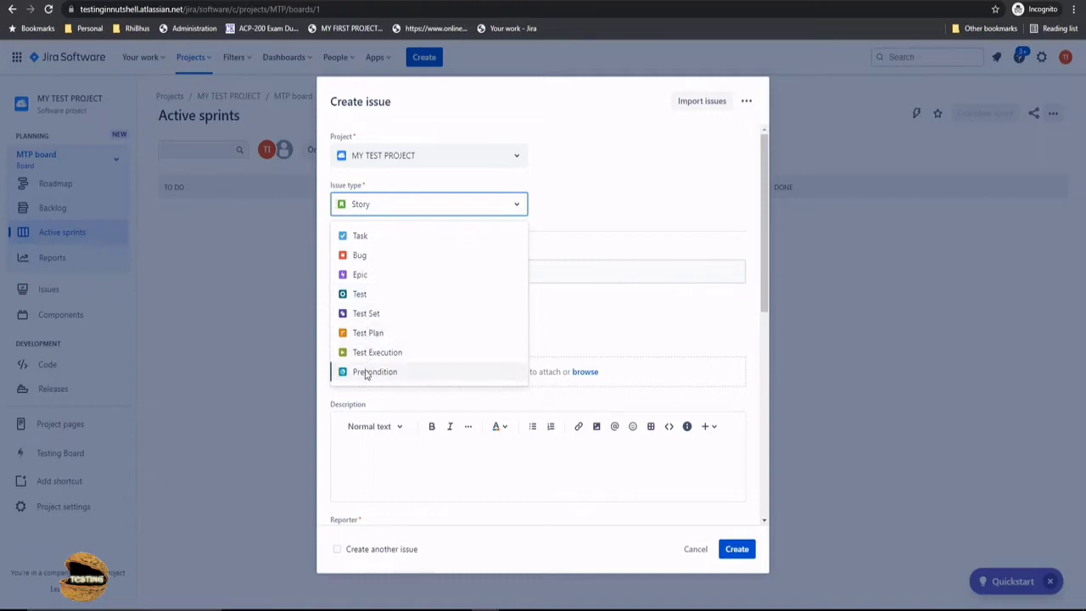
pyautogui.moveTo(359, 293)
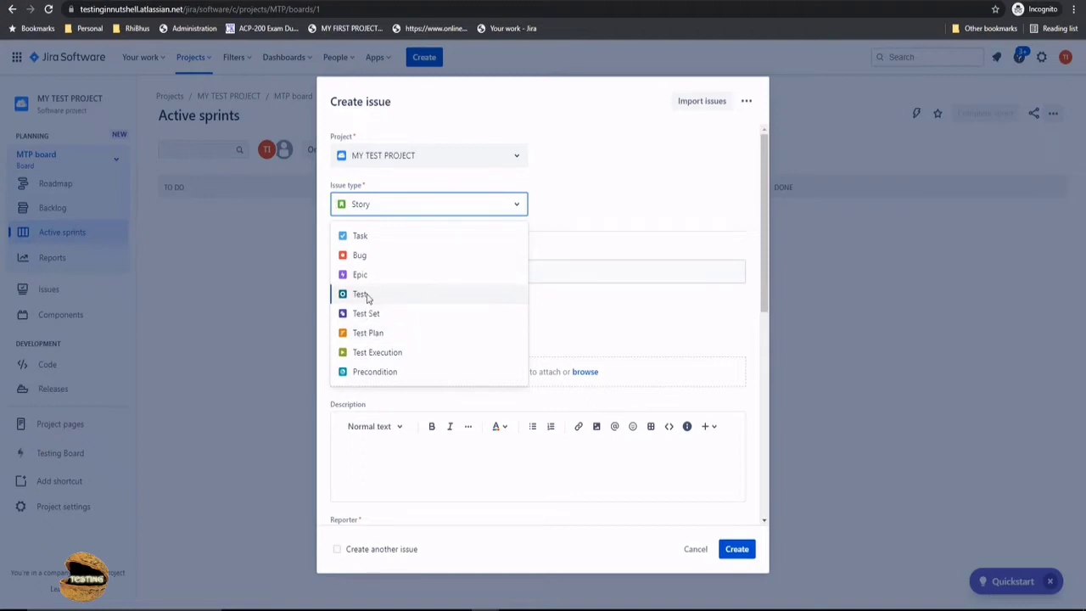
pyautogui.moveTo(377, 351)
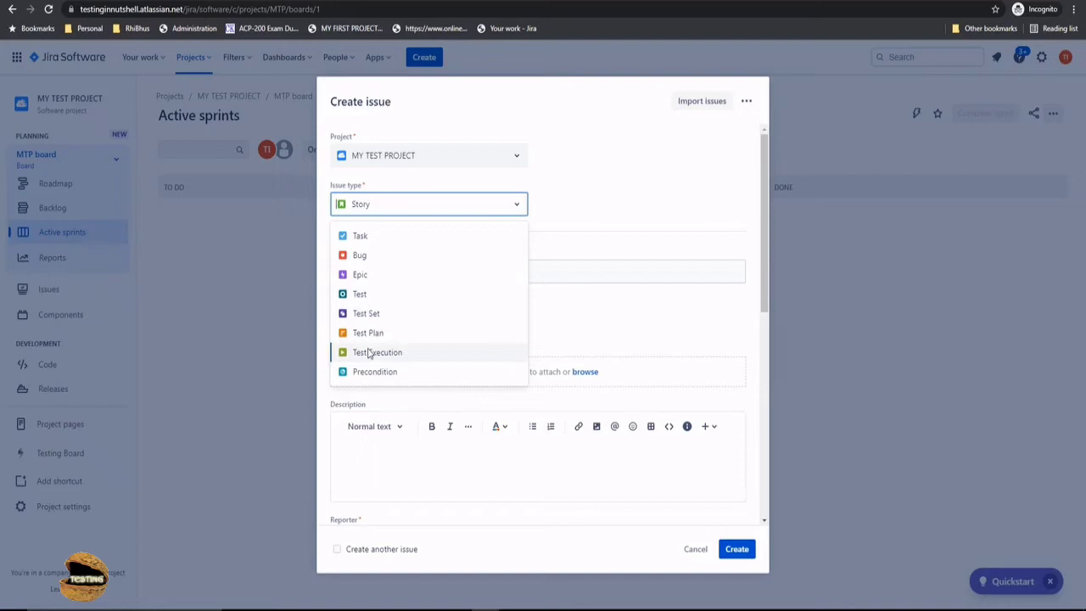
pyautogui.moveTo(360, 294)
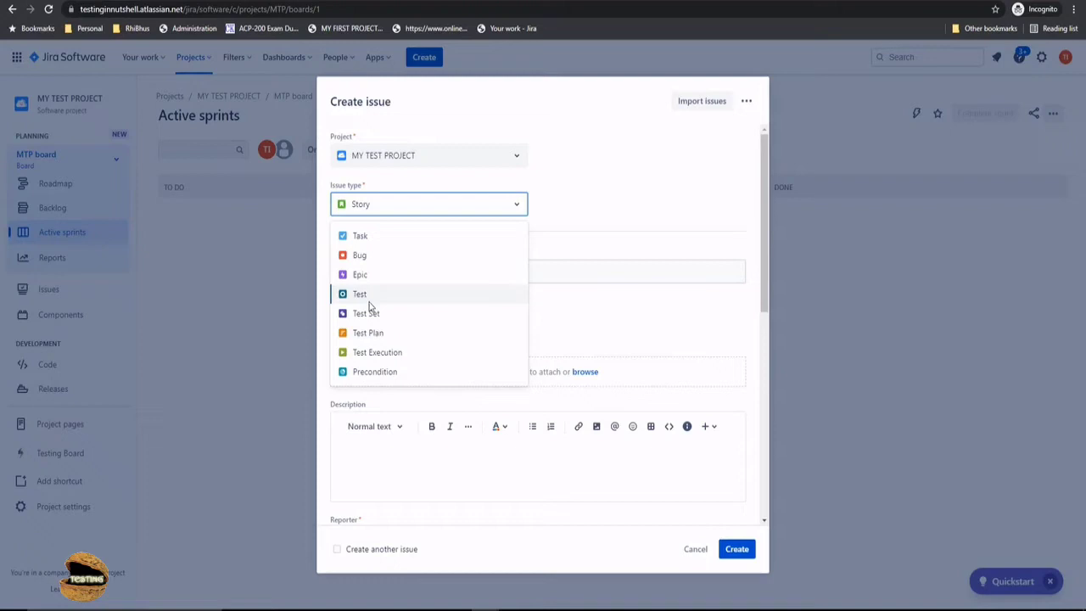
pyautogui.moveTo(368, 332)
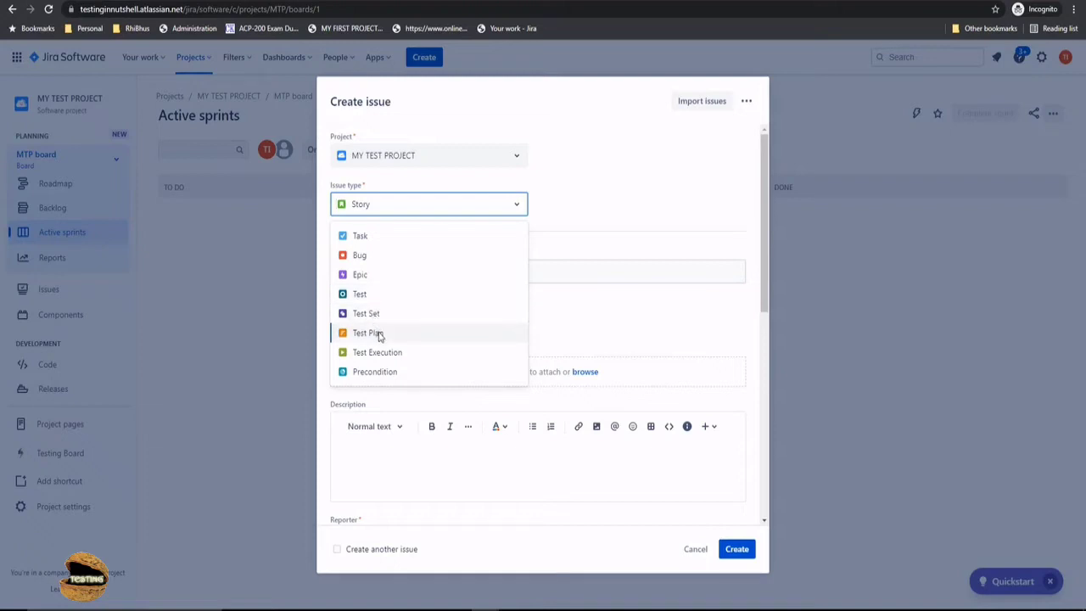
pyautogui.moveTo(373, 372)
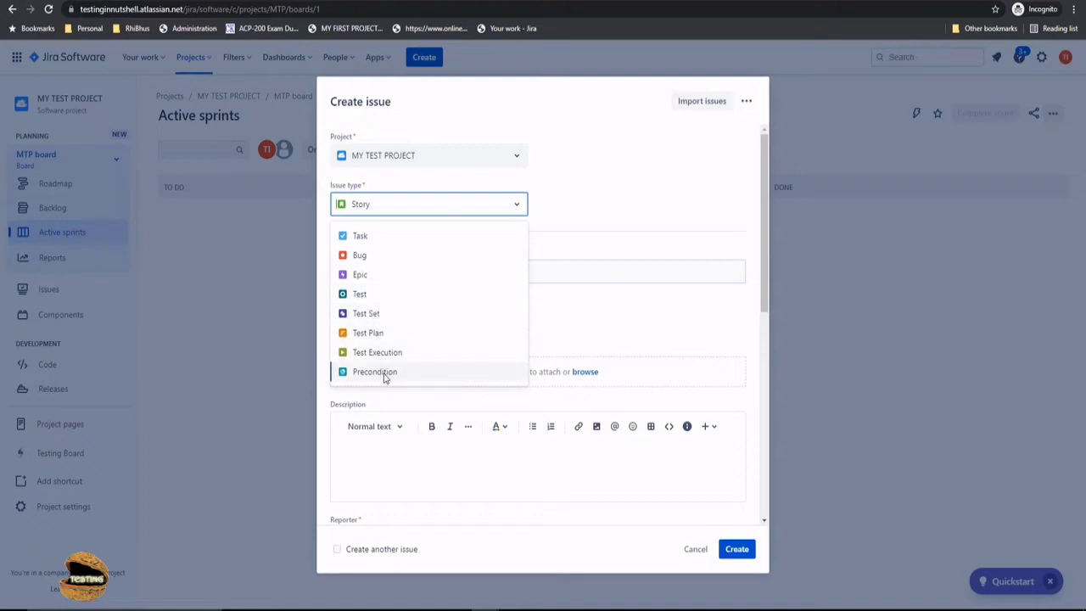
pyautogui.moveTo(387, 357)
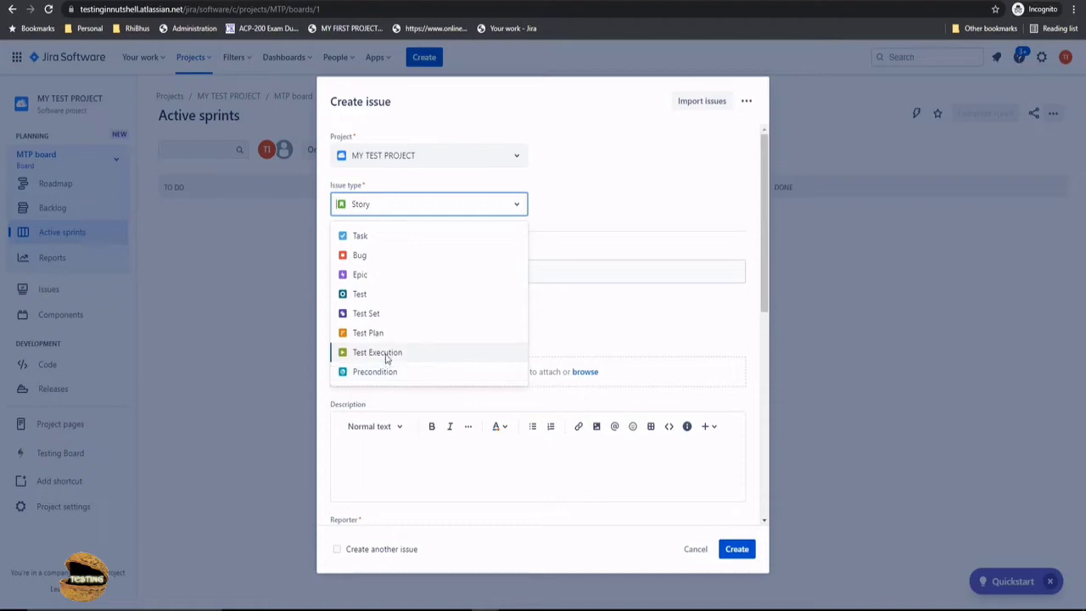
pyautogui.moveTo(390, 358)
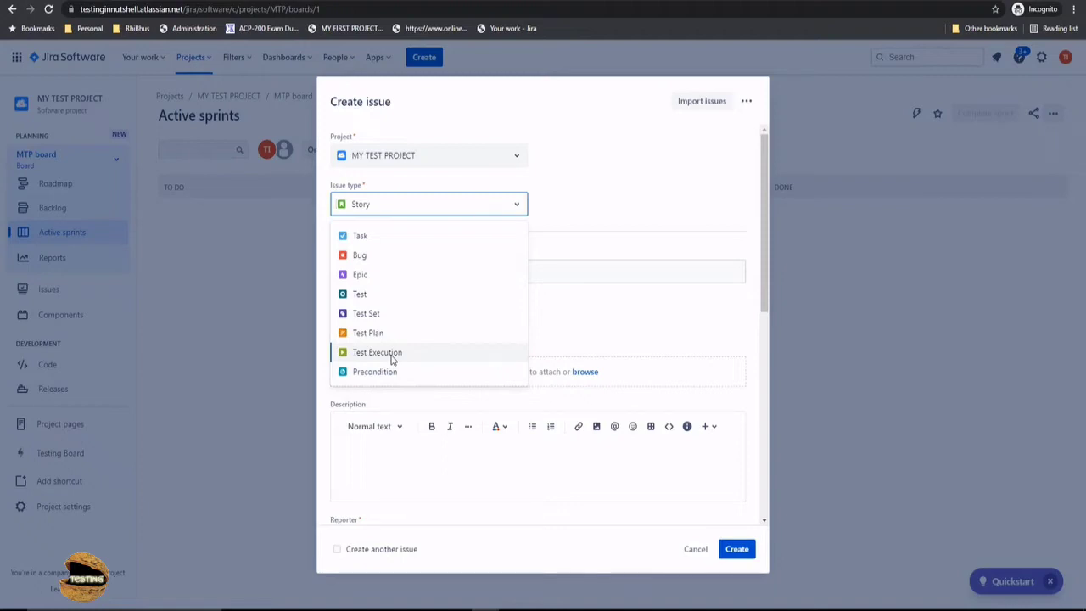
pyautogui.moveTo(371, 297)
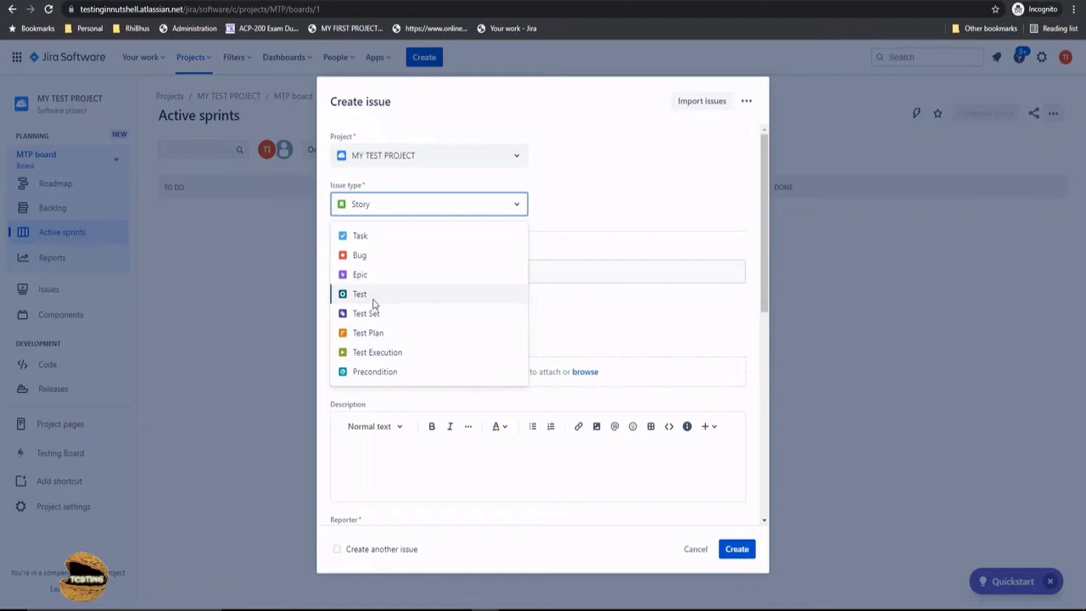
pyautogui.moveTo(374, 372)
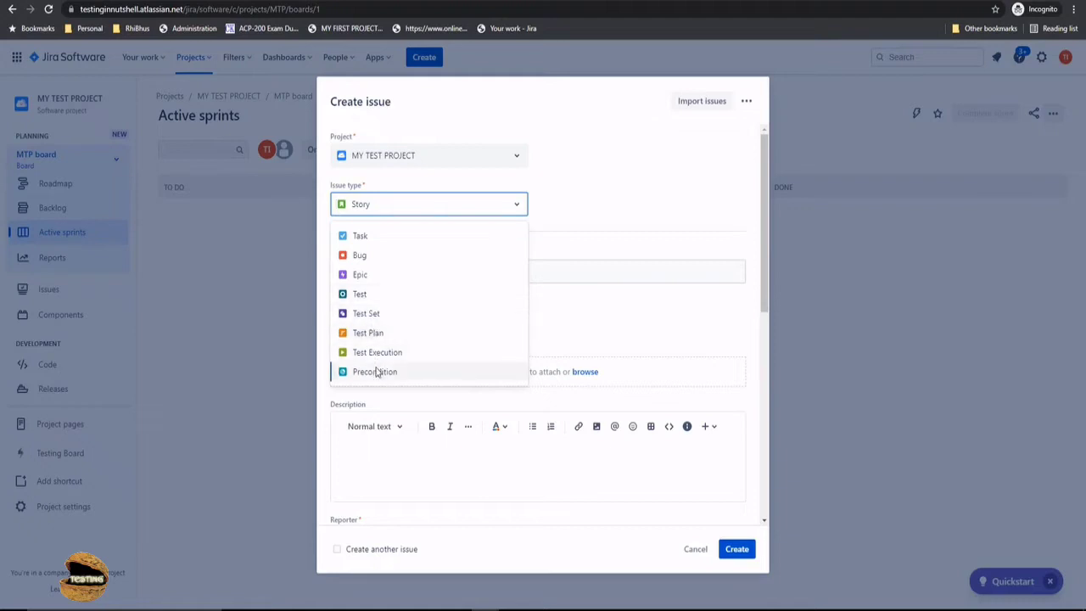
pyautogui.moveTo(360, 293)
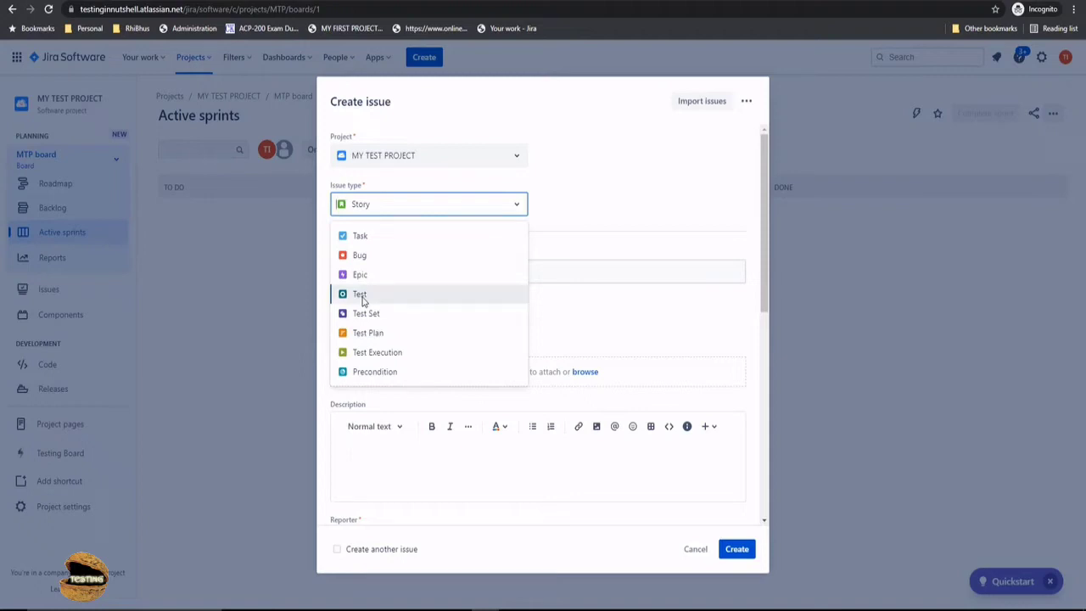
pyautogui.click(360, 294)
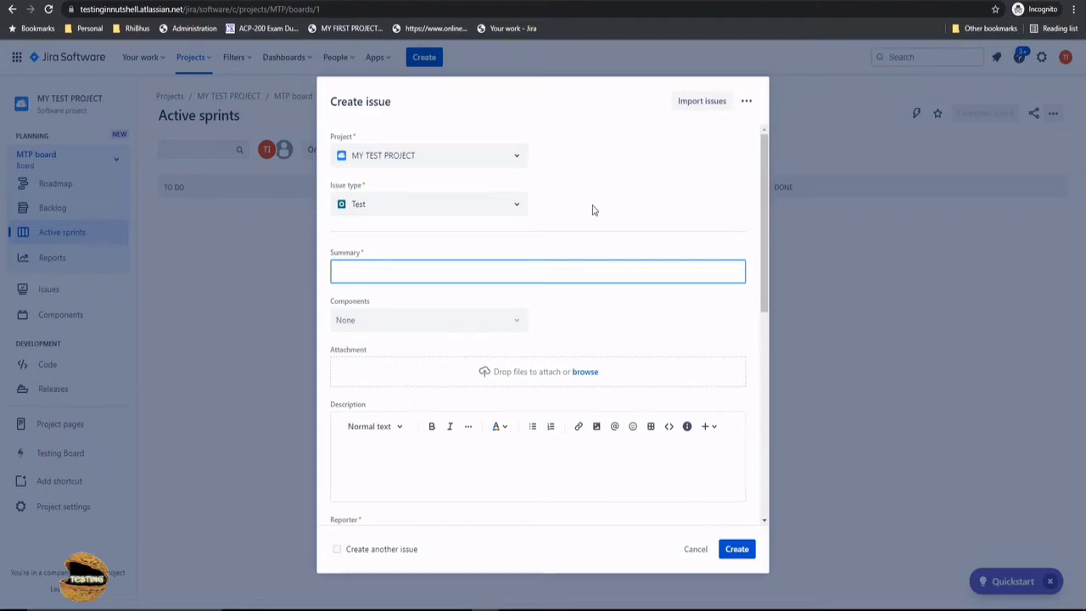
pyautogui.click(538, 272)
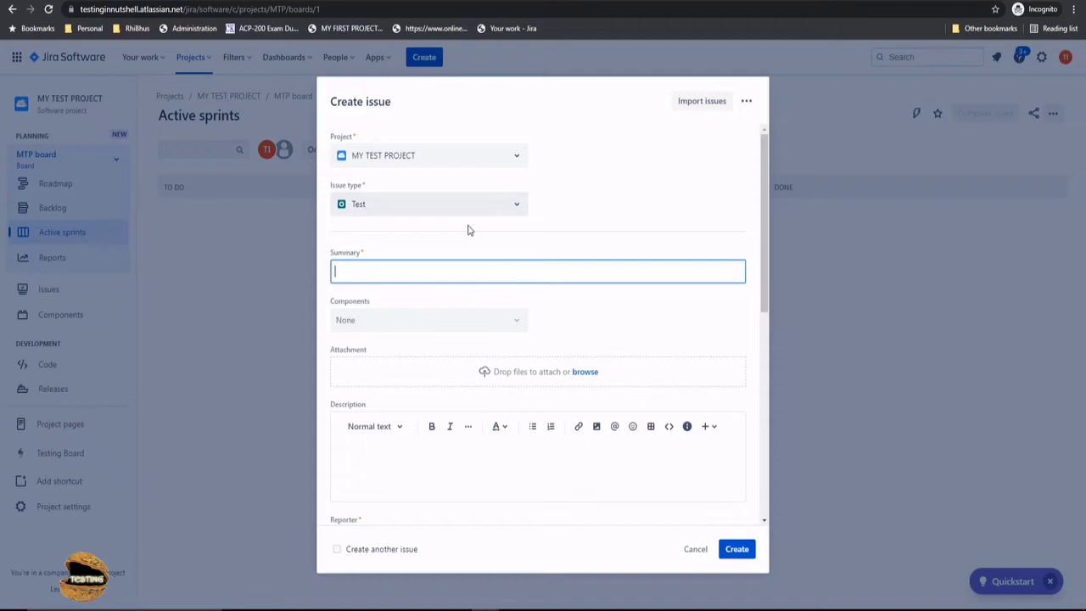
pyautogui.moveTo(577, 228)
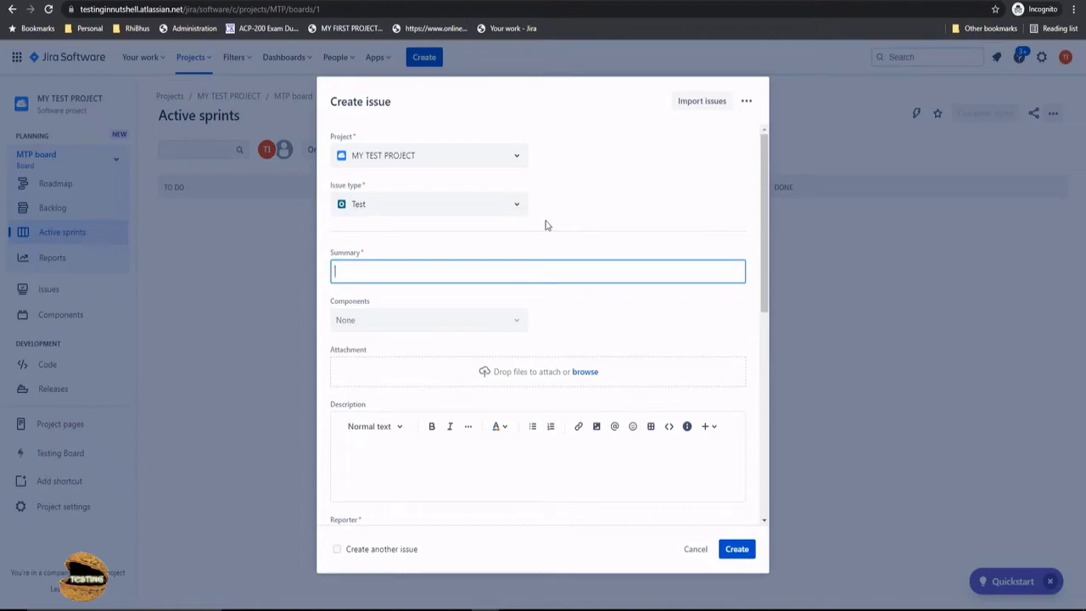
pyautogui.click(427, 203)
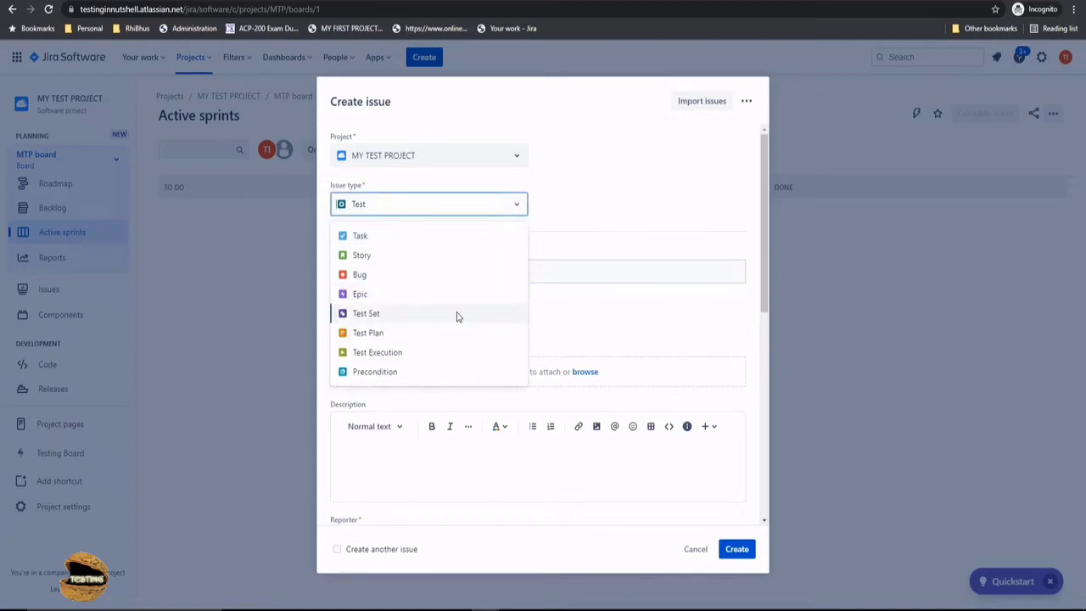
pyautogui.moveTo(455, 372)
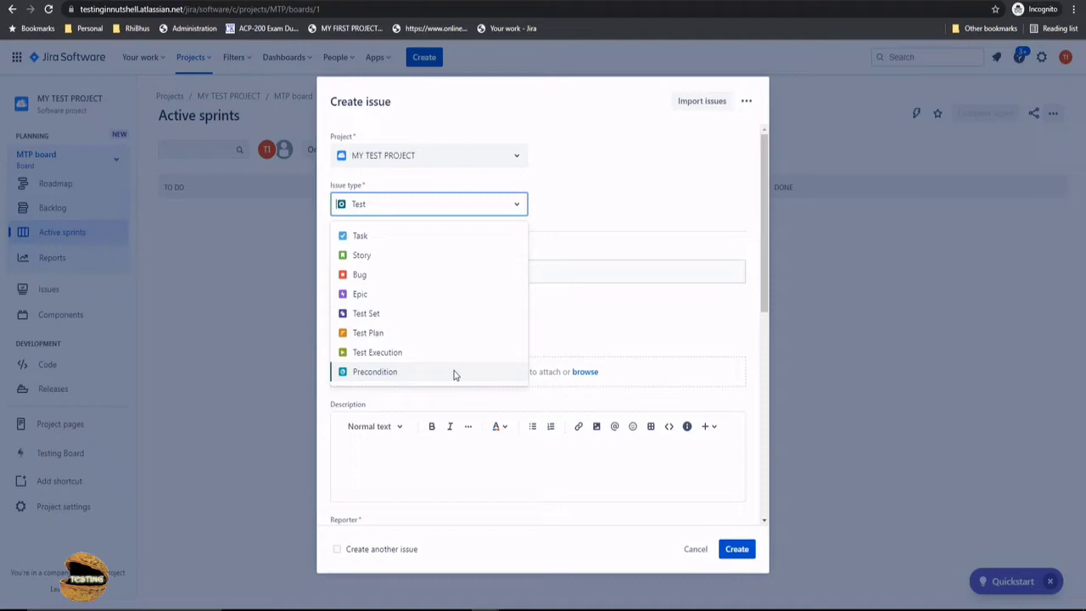
# Switch the new issue's type to Precondition, leaving the summary empty.
pyautogui.click(373, 369)
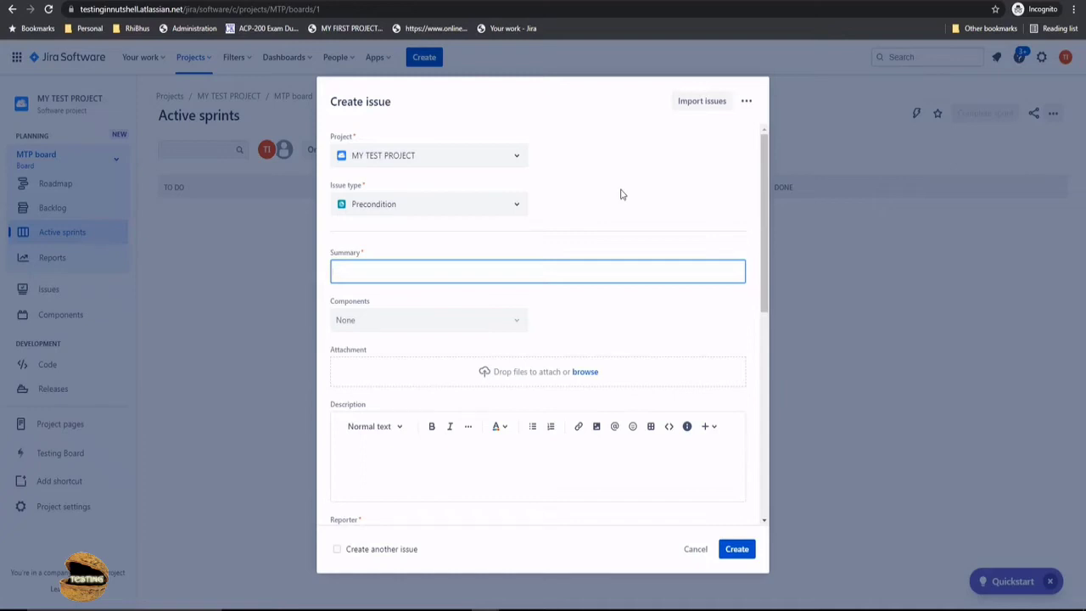
pyautogui.click(537, 271)
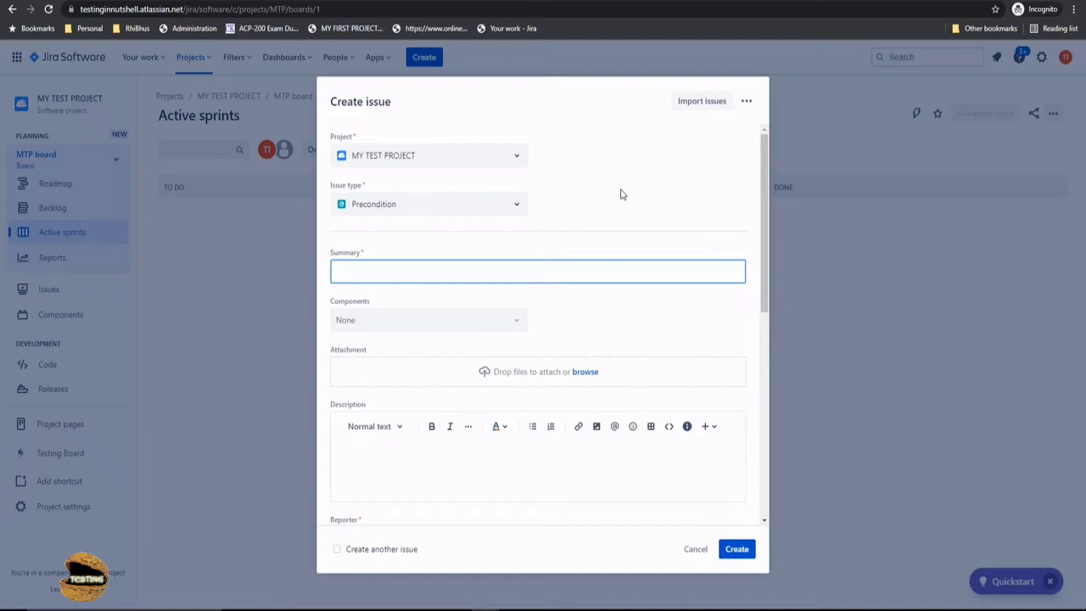
pyautogui.click(538, 271)
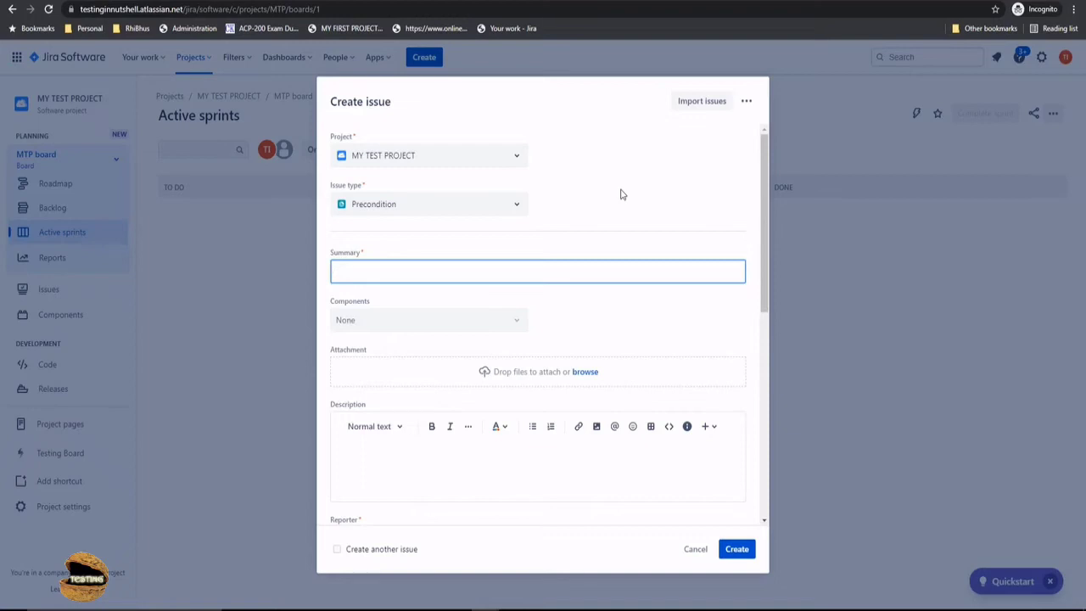
# Change the issue type from Precondition to Test Set, summary still empty.
pyautogui.click(428, 204)
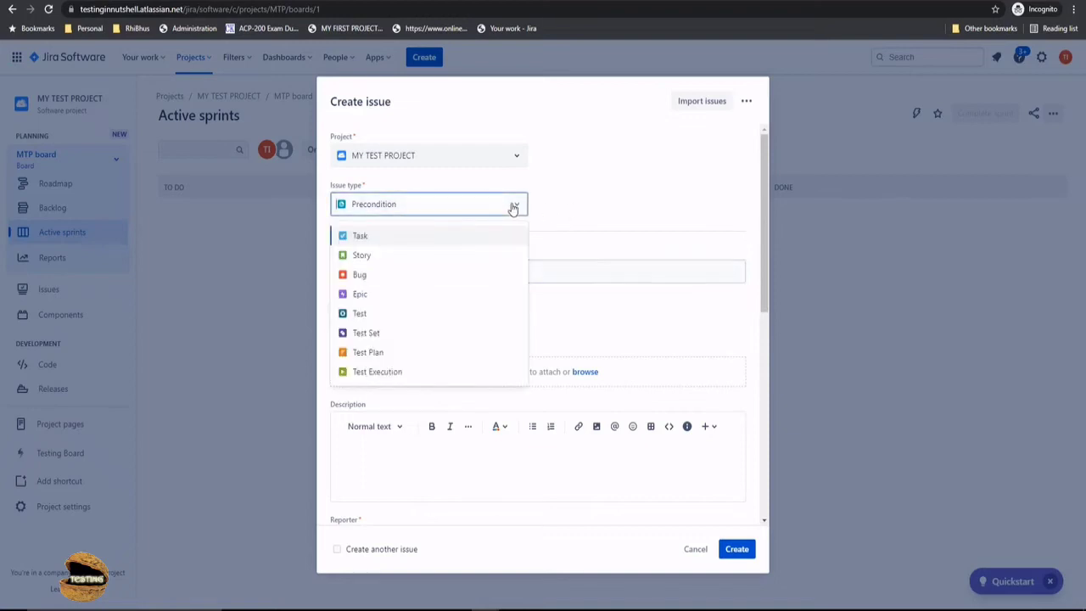
pyautogui.click(367, 332)
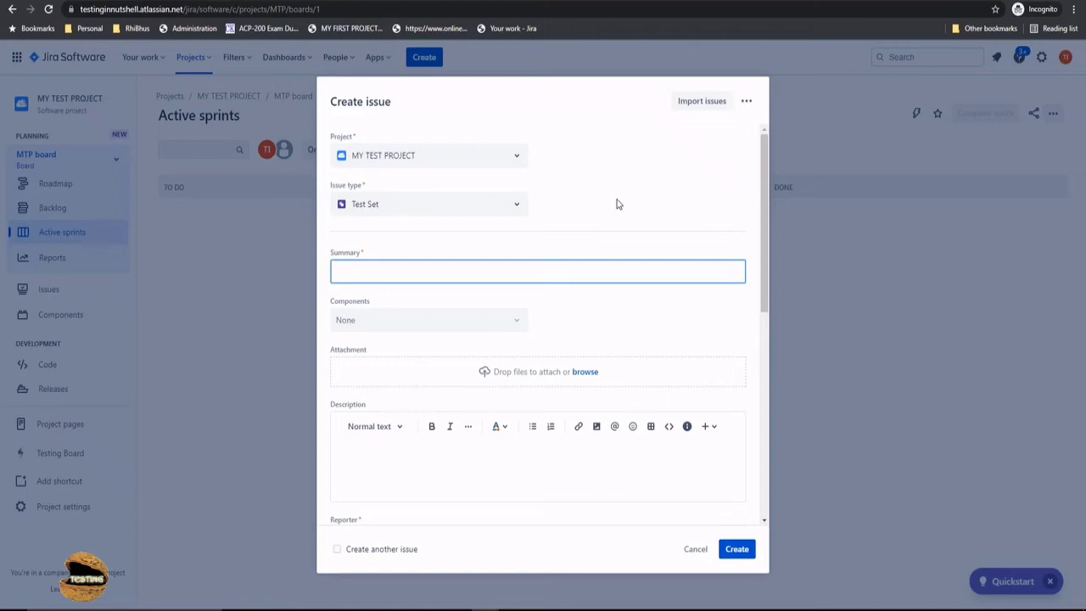
pyautogui.click(538, 272)
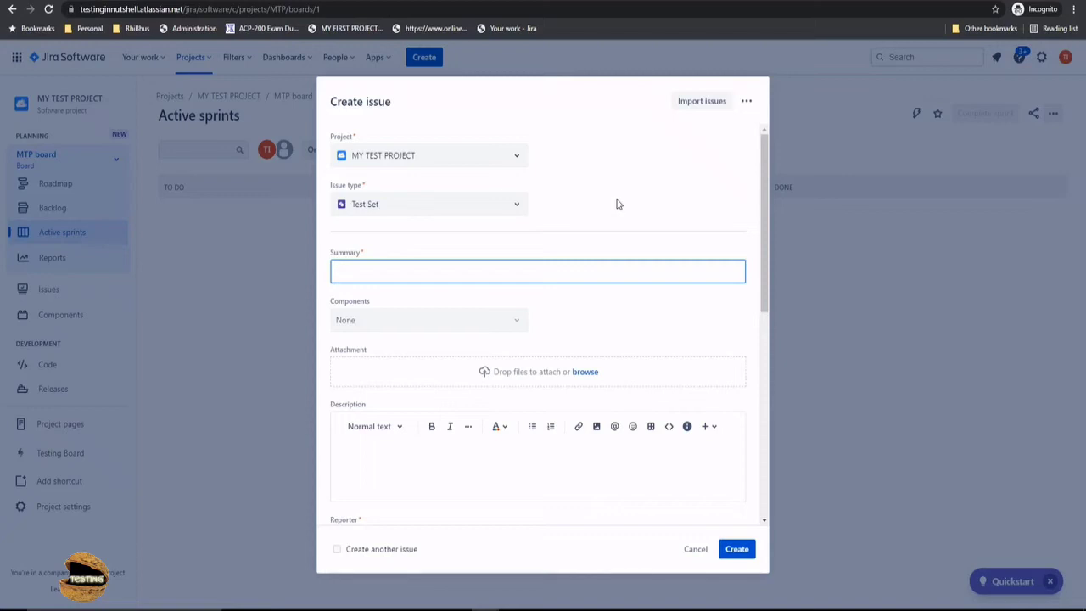
pyautogui.click(537, 271)
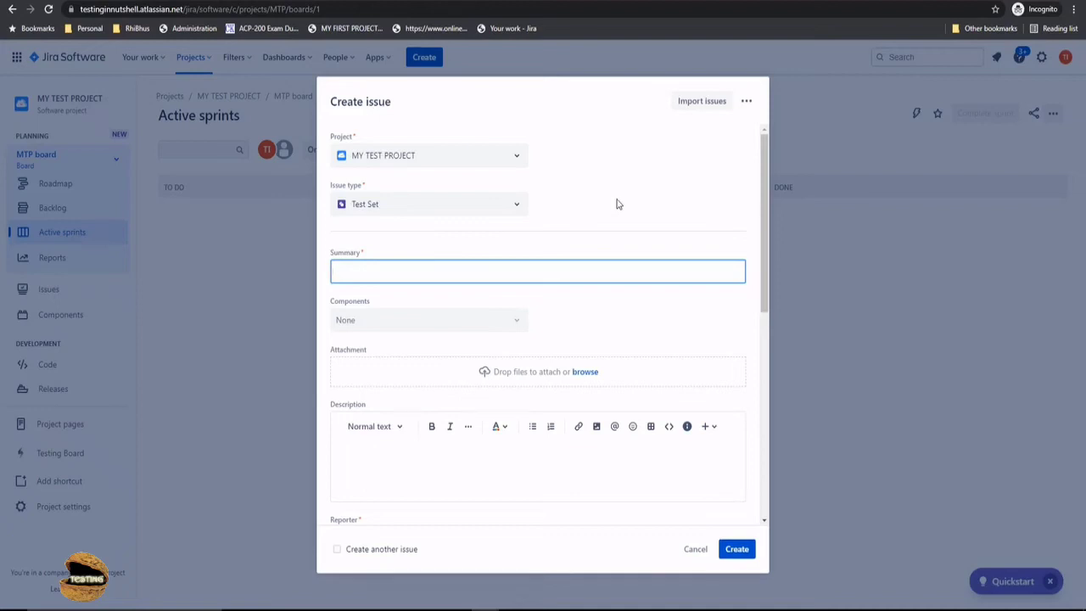
pyautogui.click(538, 271)
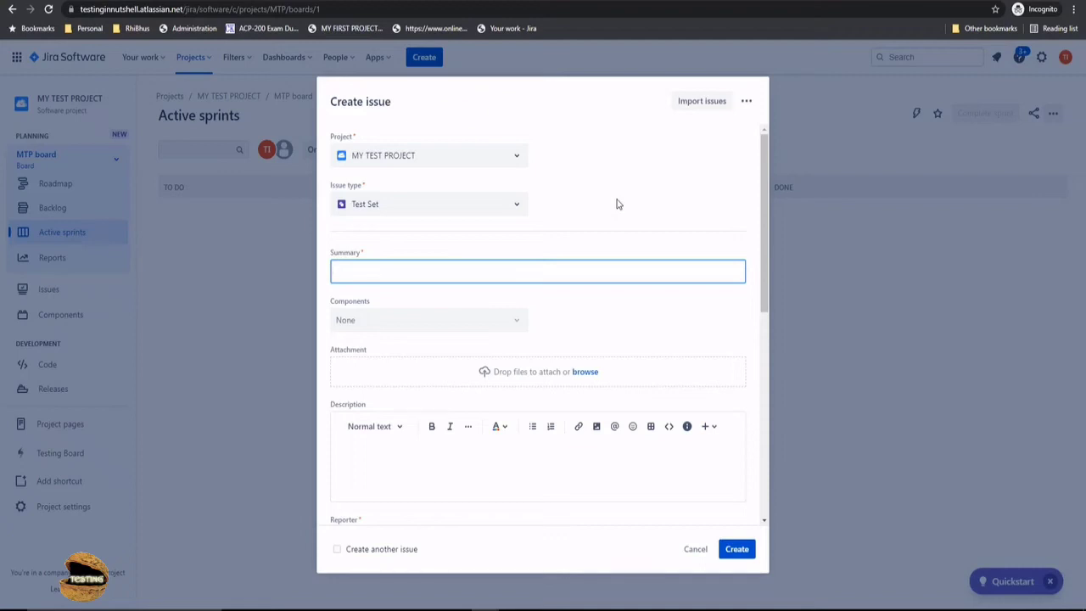
pyautogui.click(536, 272)
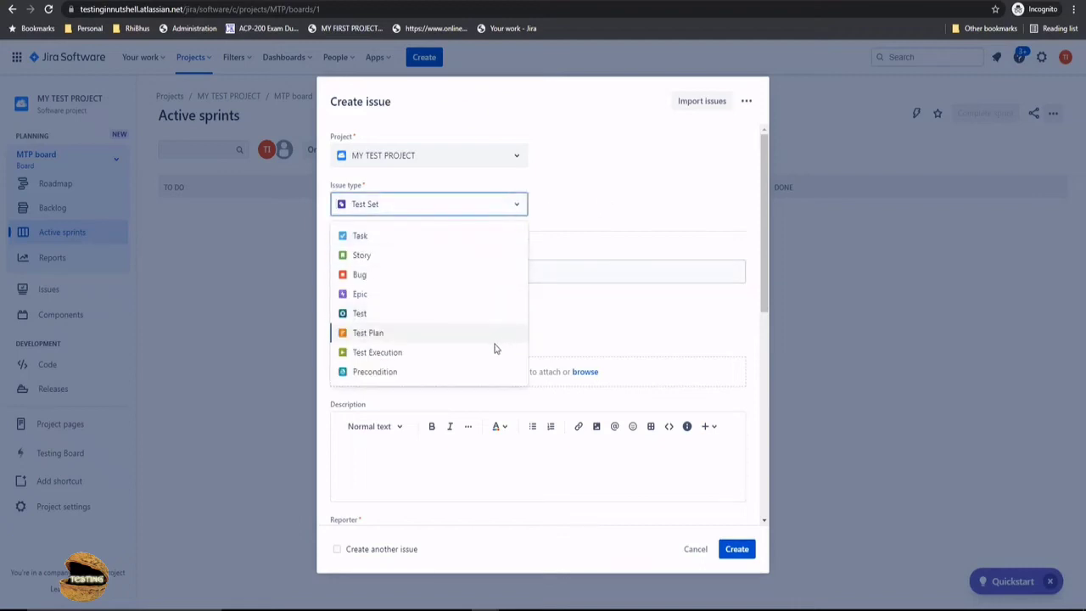
# Change the issue type to Test Execution and review the form fields below.
pyautogui.click(377, 352)
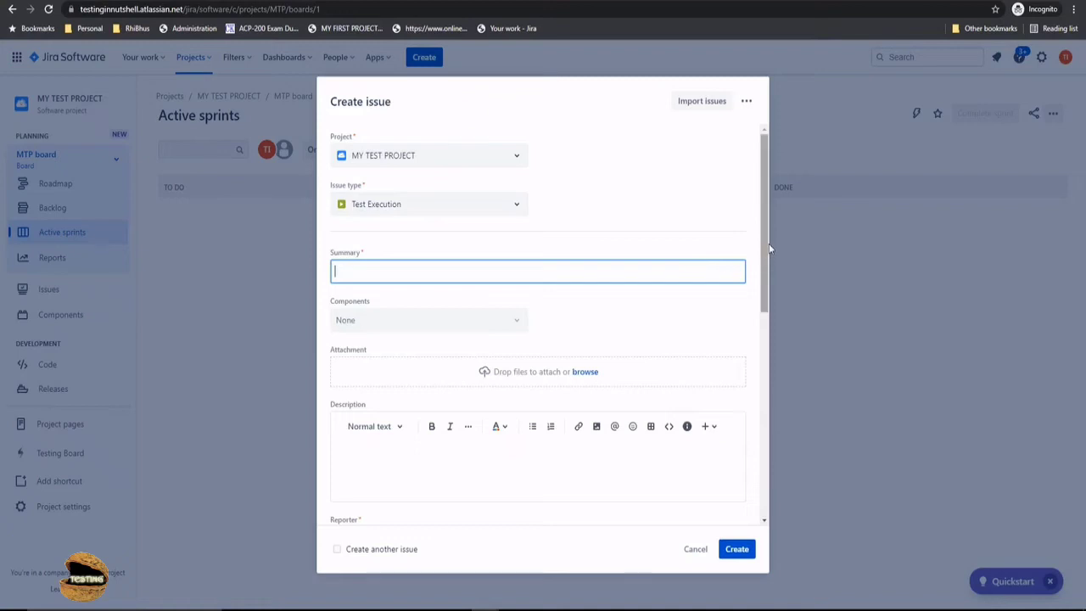
pyautogui.scroll(-3)
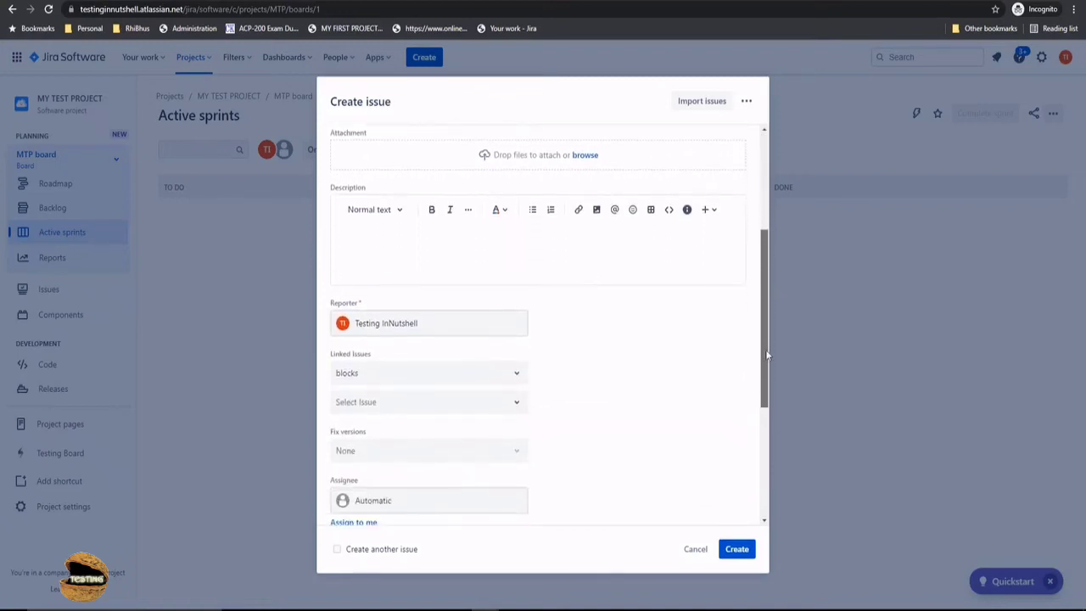
pyautogui.scroll(-3)
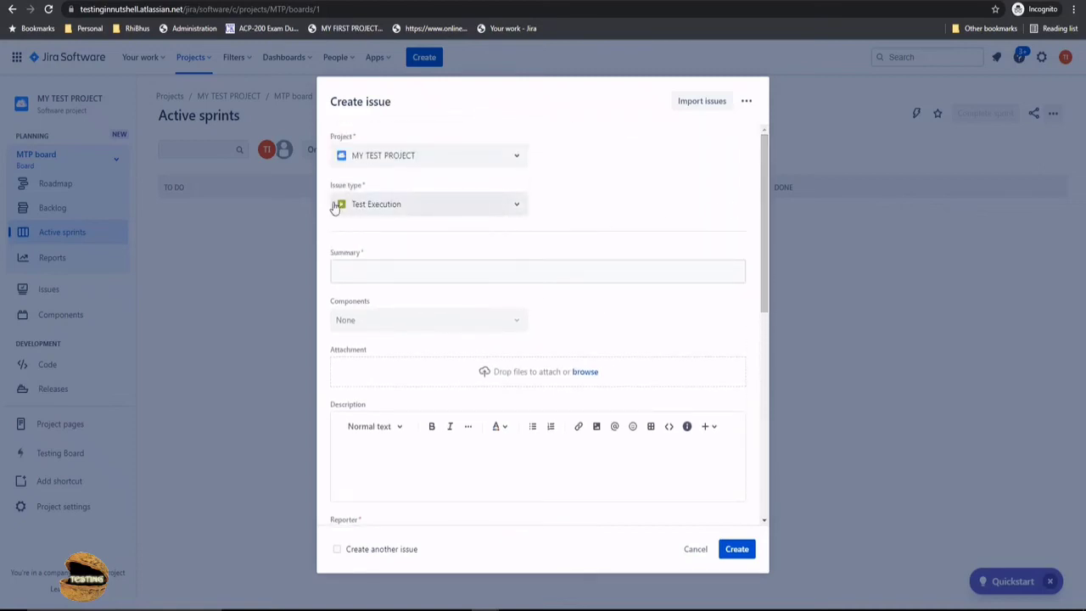
pyautogui.moveTo(568, 251)
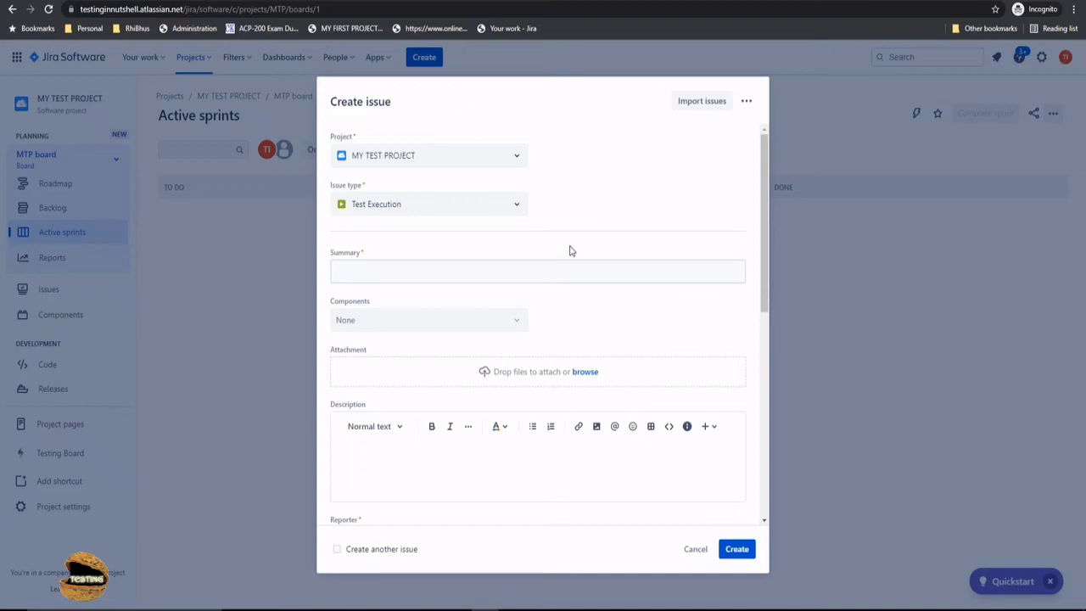
pyautogui.moveTo(592, 224)
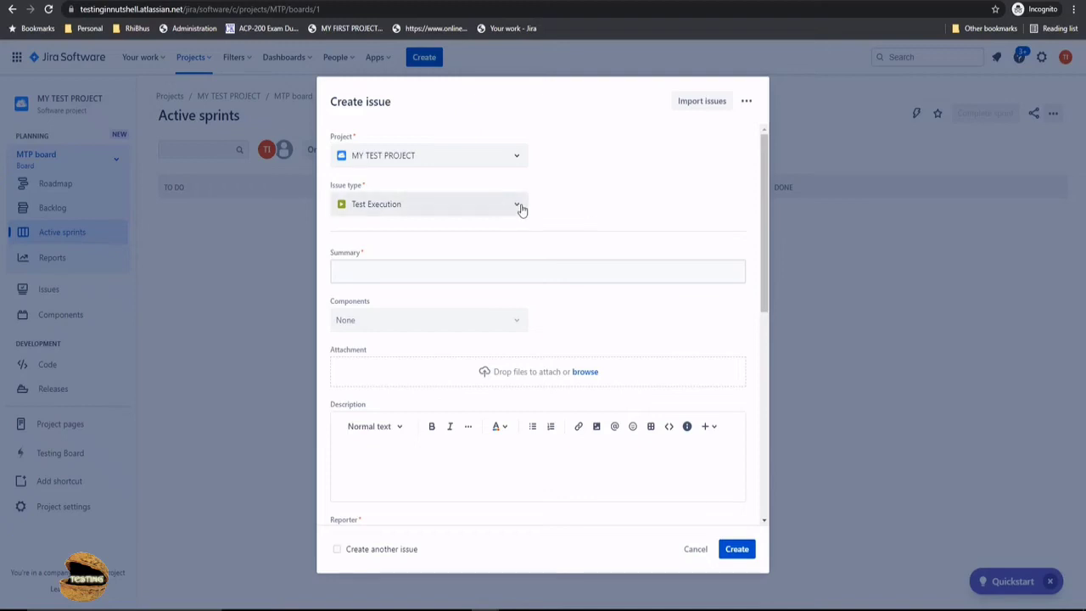
# Change the issue type from Test Execution to Test Plan, summary still empty.
pyautogui.click(516, 204)
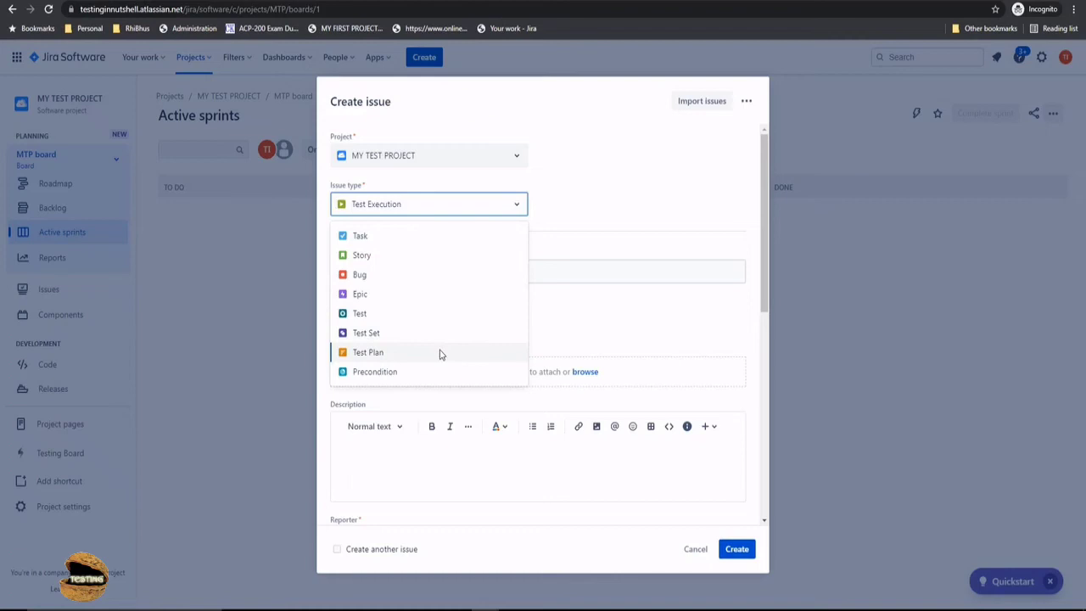
pyautogui.click(366, 351)
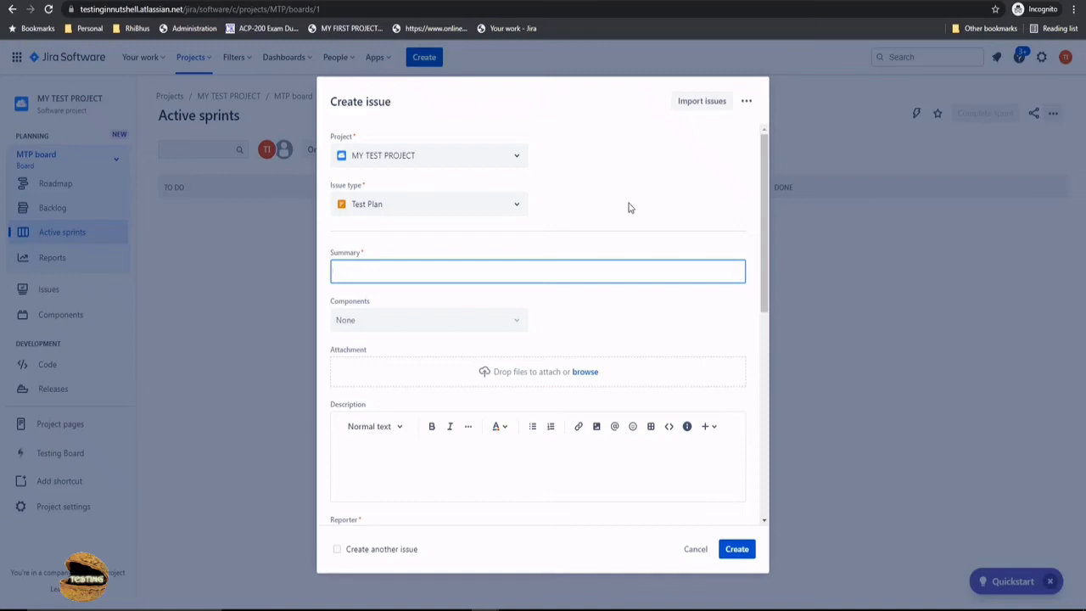
pyautogui.click(538, 272)
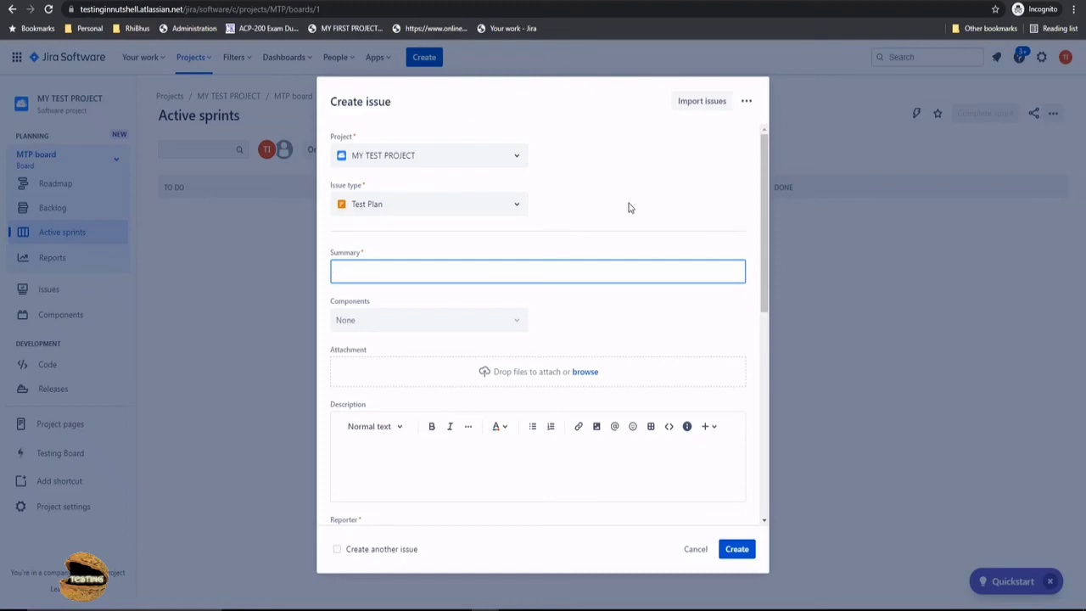
pyautogui.click(538, 271)
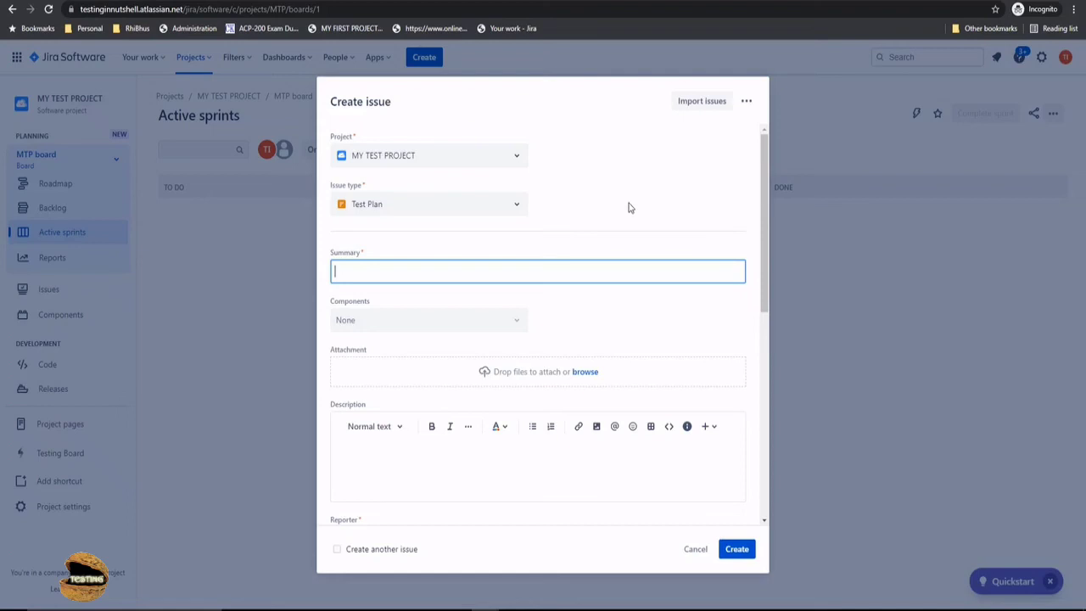
pyautogui.moveTo(407, 210)
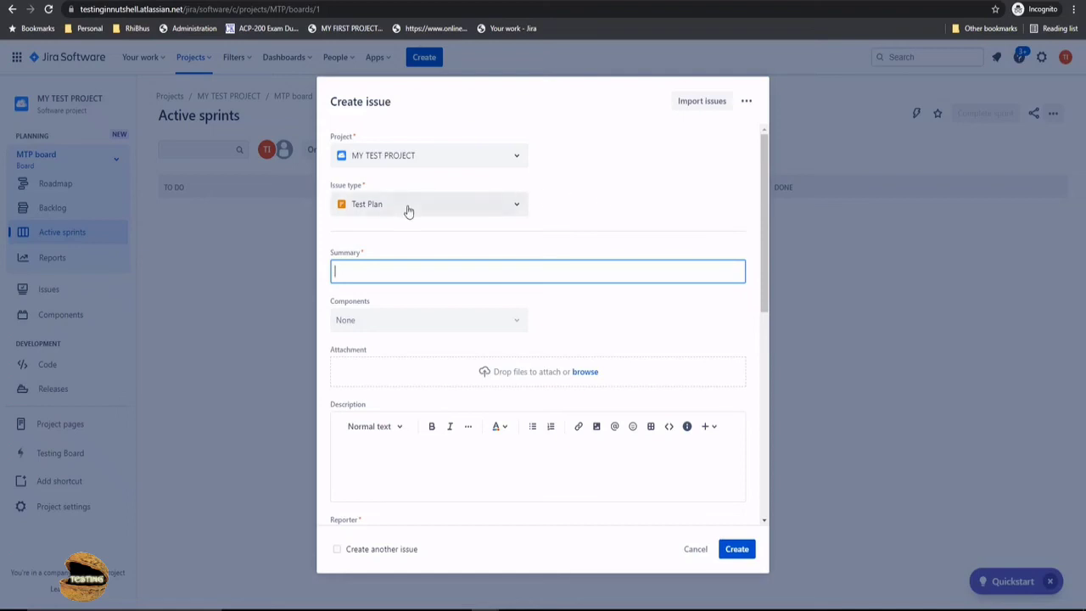
pyautogui.moveTo(573, 211)
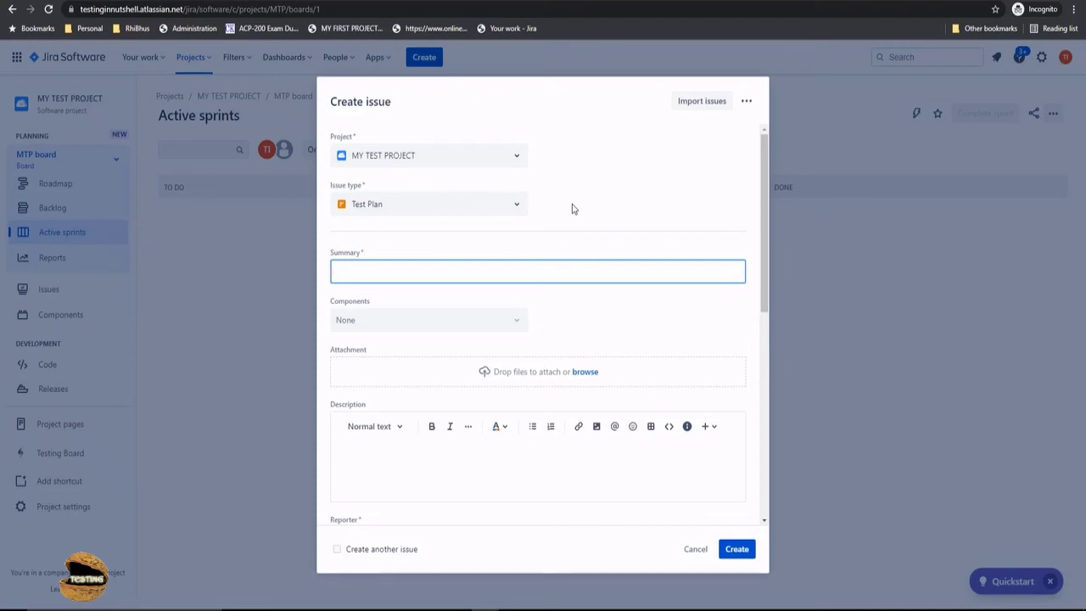
pyautogui.click(537, 272)
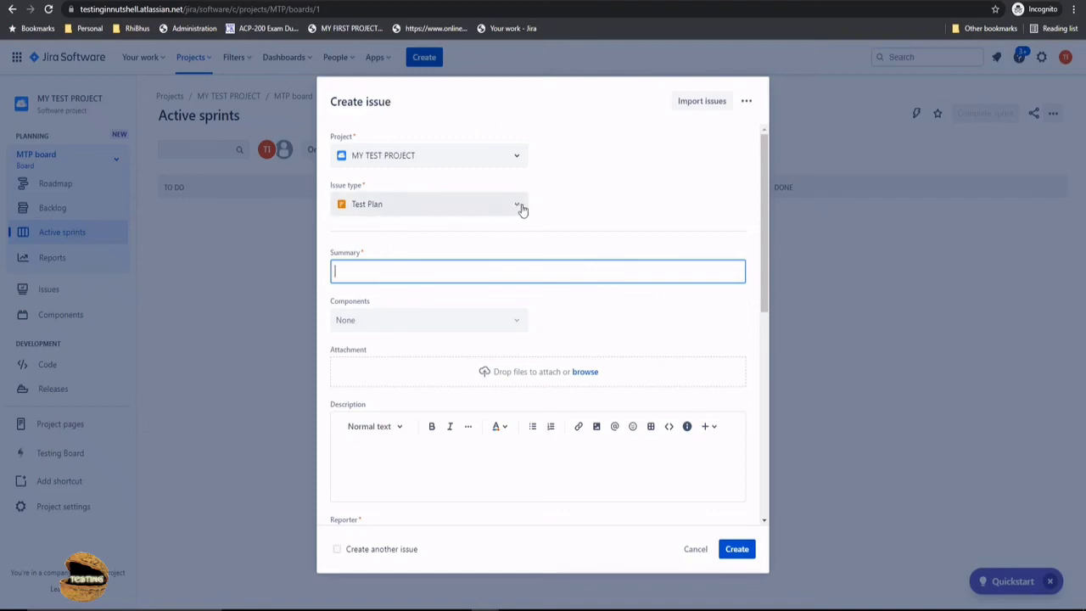
pyautogui.moveTo(536, 208)
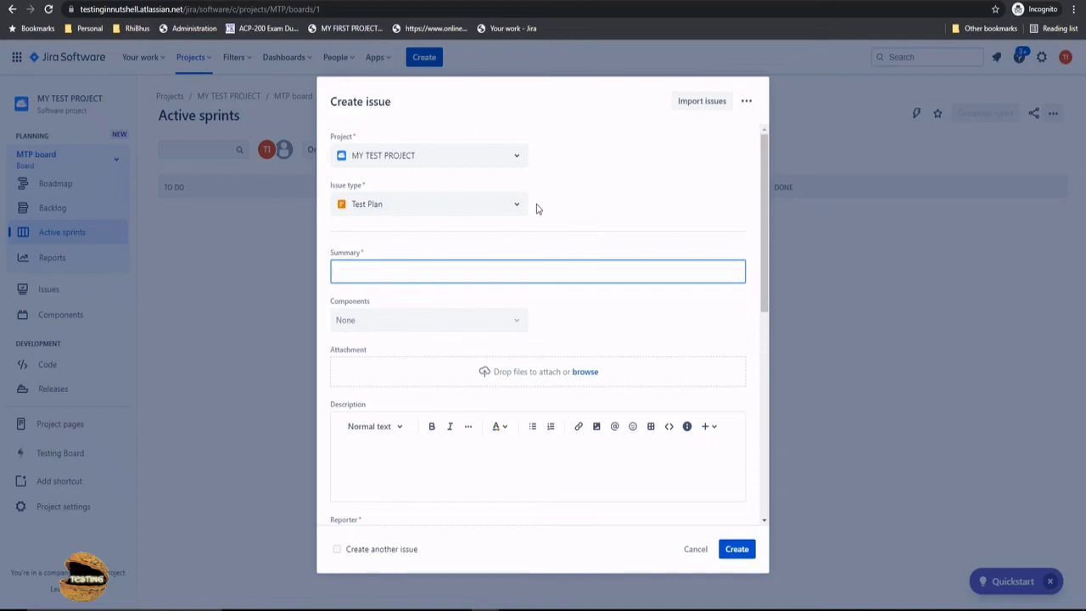
pyautogui.moveTo(376, 210)
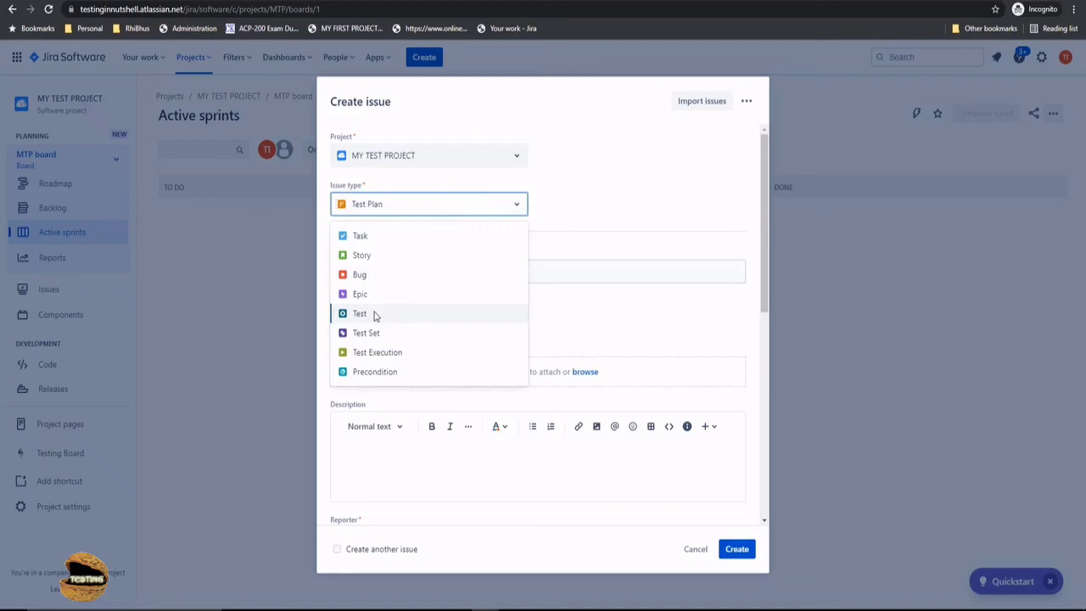
pyautogui.moveTo(377, 351)
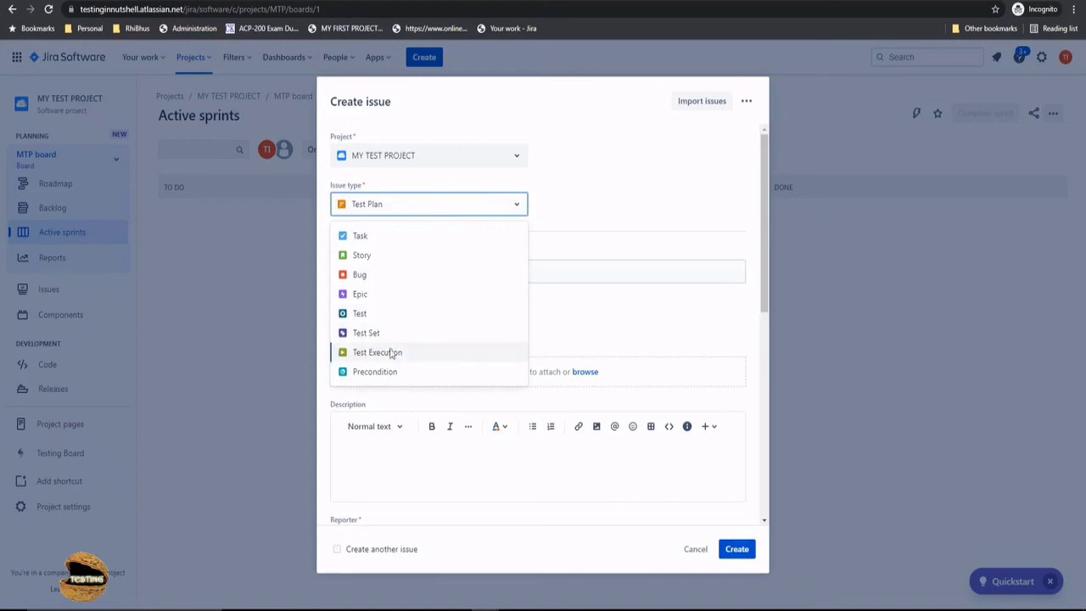
pyautogui.moveTo(390, 212)
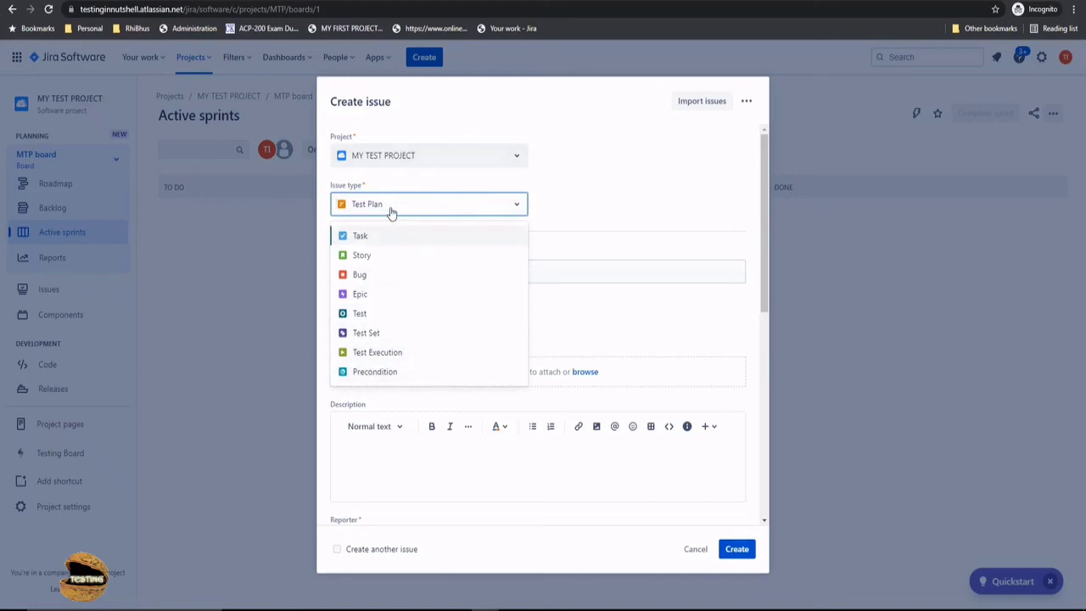
pyautogui.moveTo(377, 274)
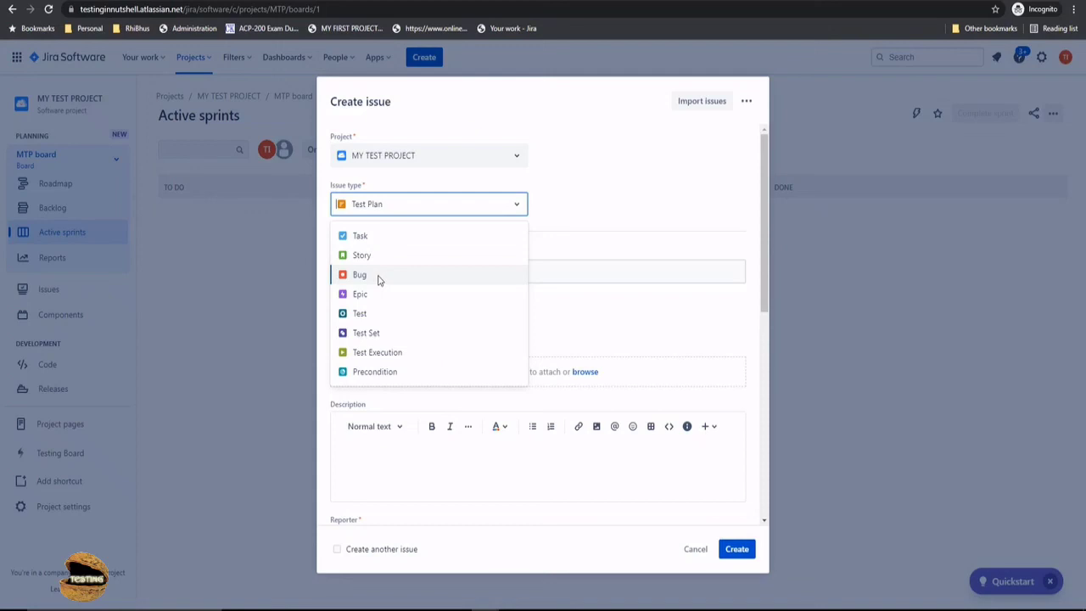
pyautogui.moveTo(356, 285)
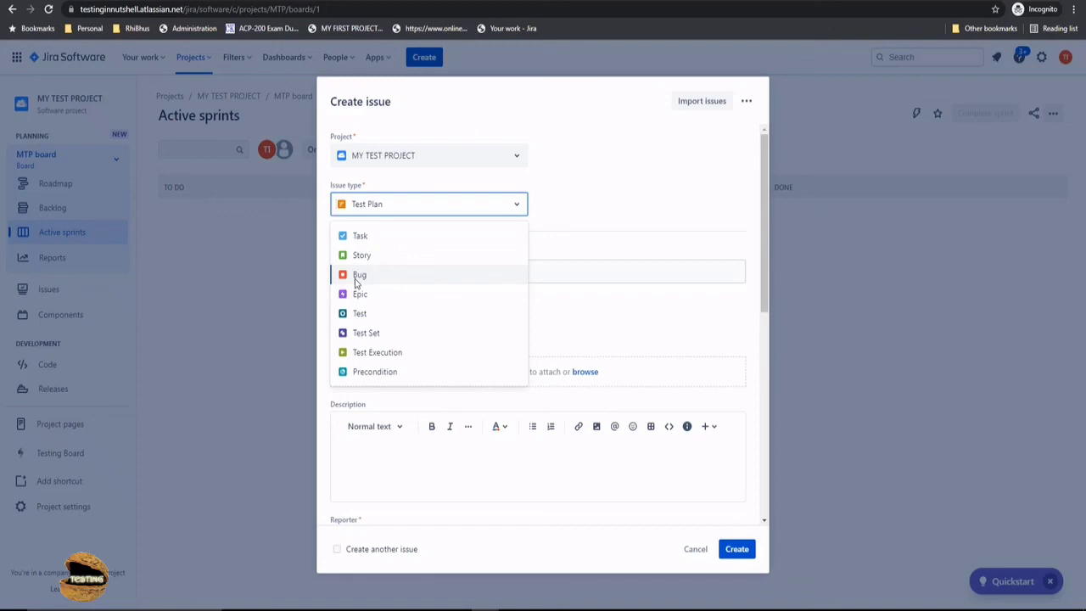
pyautogui.moveTo(383, 281)
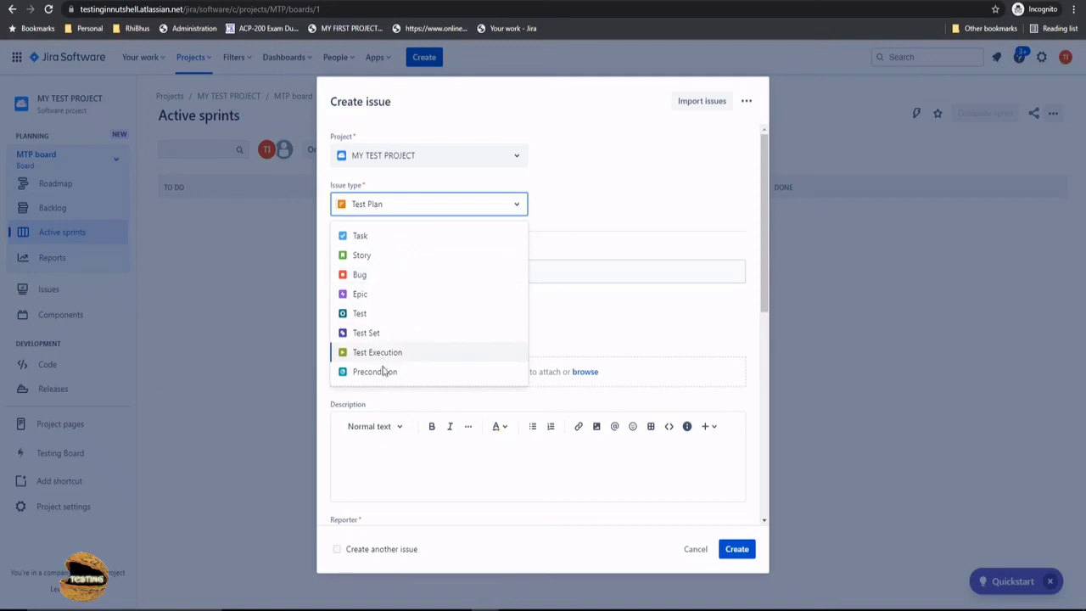
pyautogui.moveTo(360, 275)
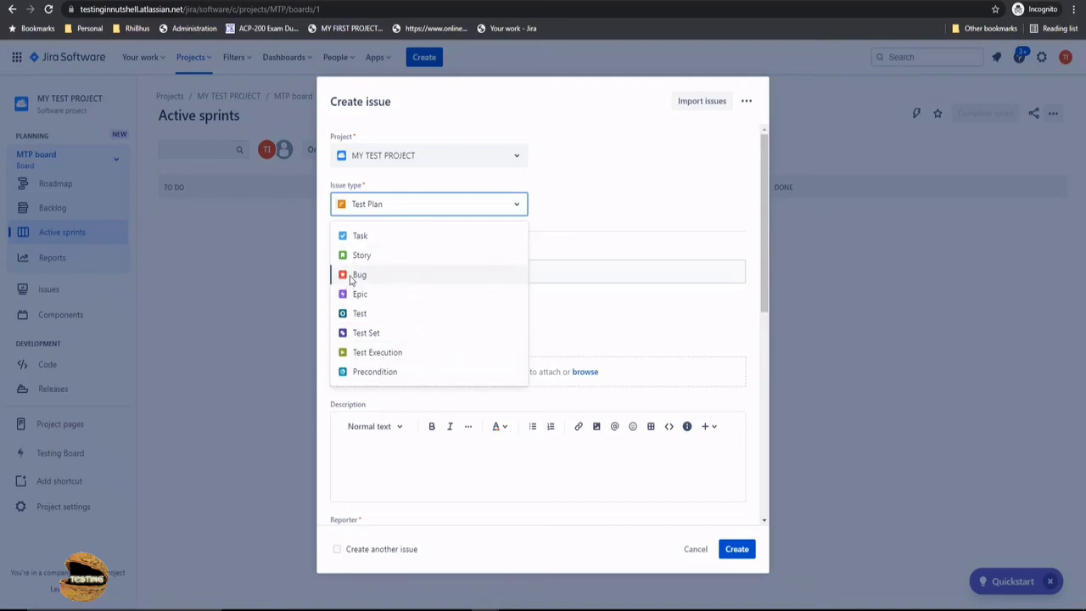